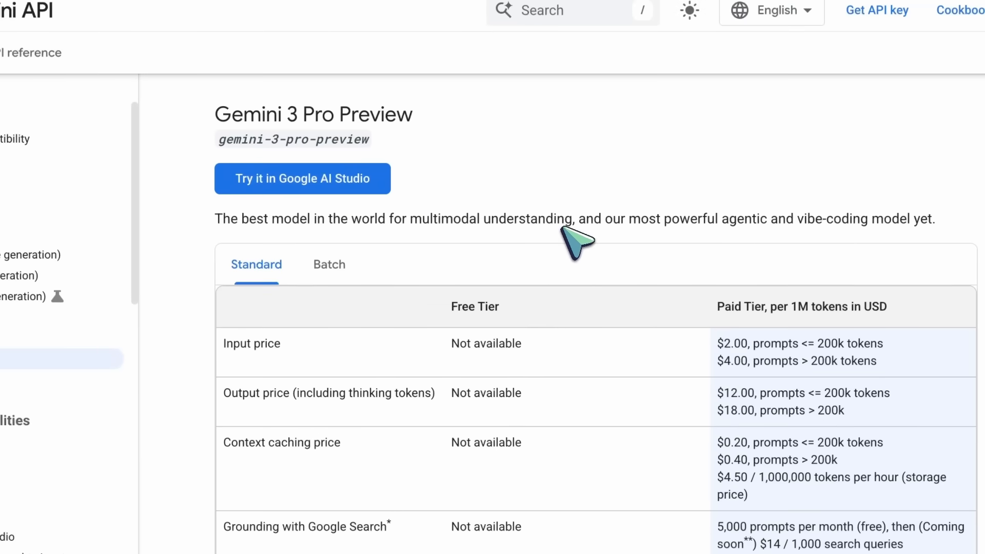
pyautogui.moveTo(230, 129)
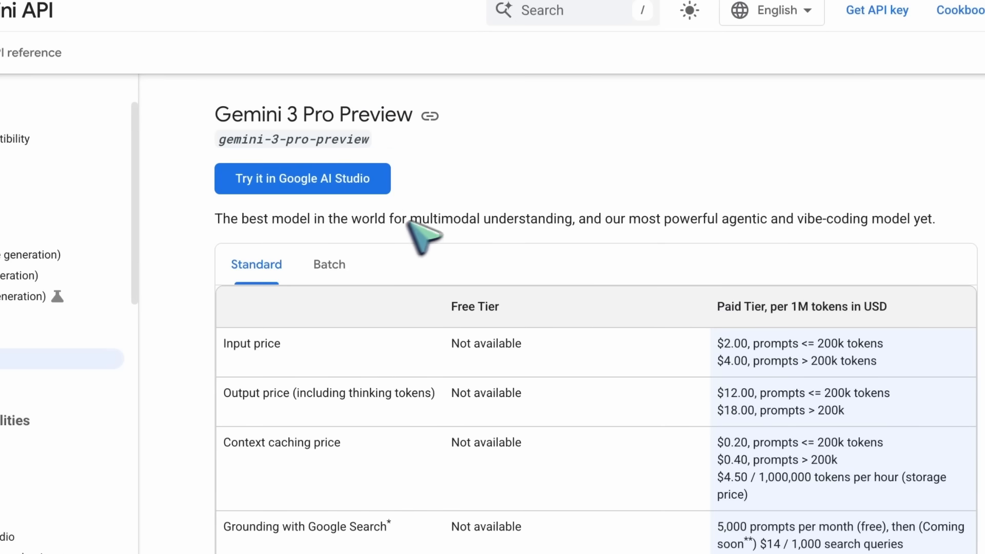
# Scroll past the Gemini 3 Pro Preview price table to the Free, Paid and Enterprise plan cards
pyautogui.scroll(-3)
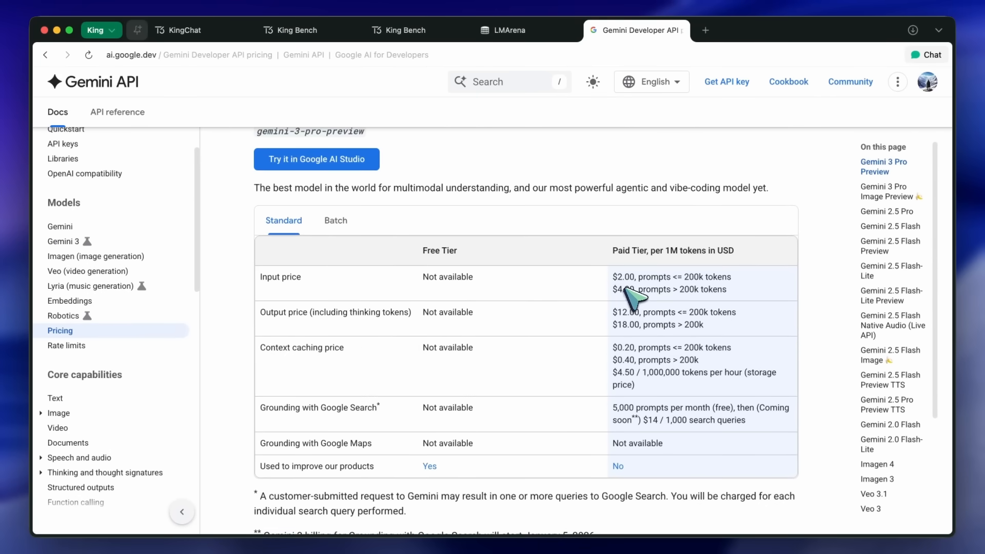
pyautogui.moveTo(160, 226)
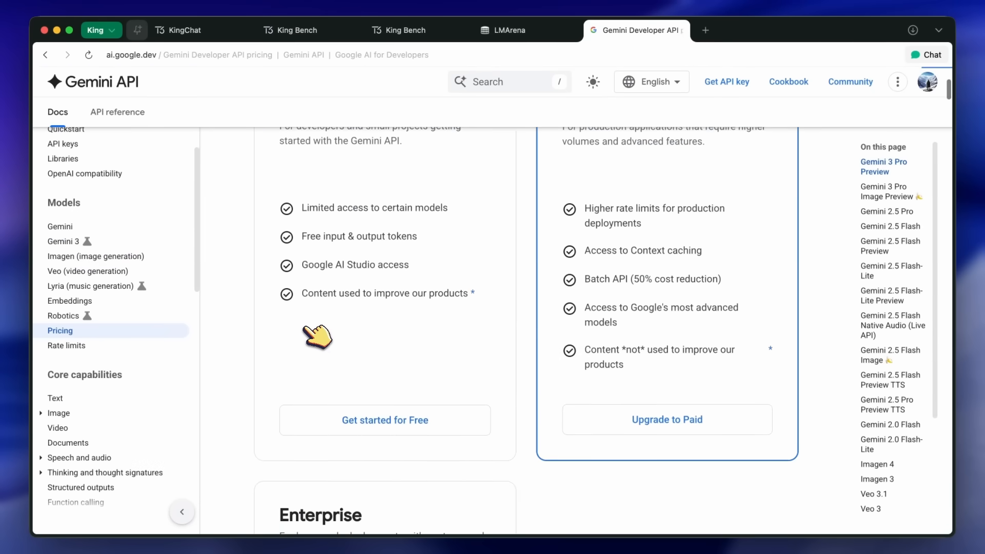
pyautogui.scroll(-3)
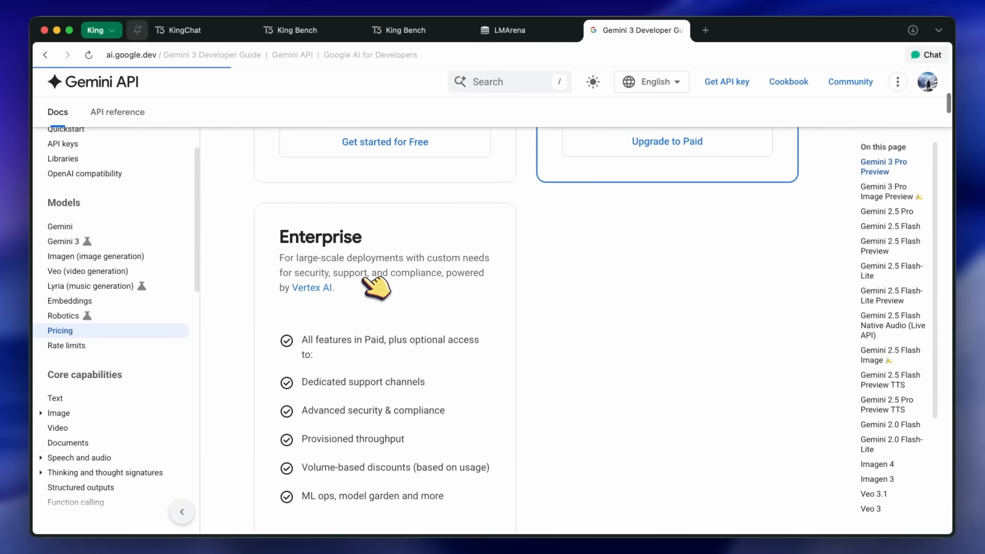
# Read the Gemini 3 Developer Guide's media resolution and thought signature sections, then return to its top
pyautogui.click(62, 241)
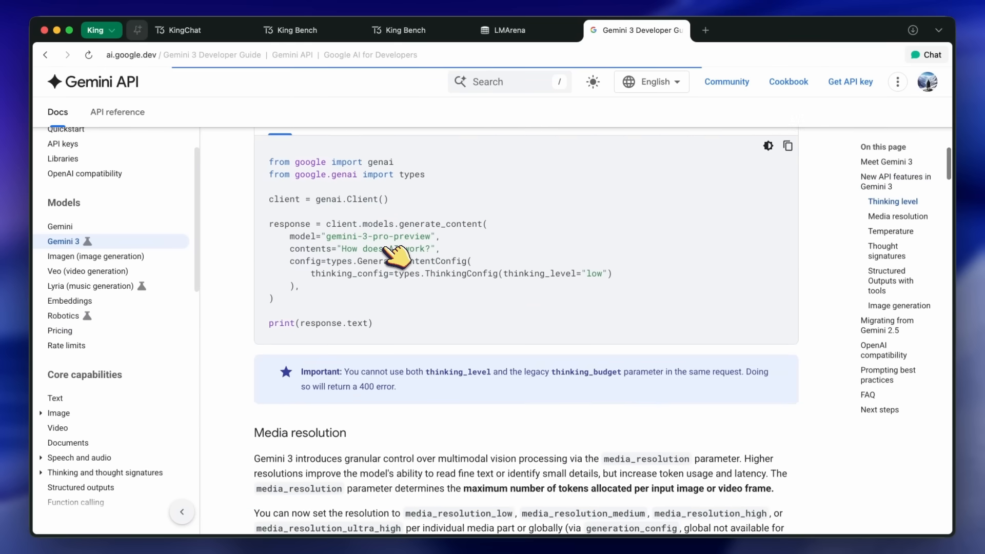
pyautogui.scroll(-3)
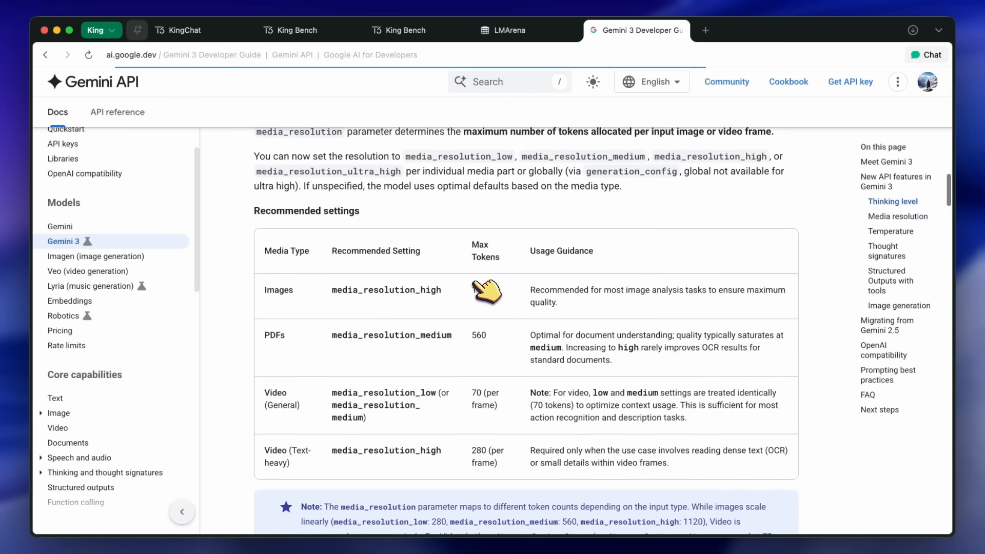
pyautogui.scroll(-3)
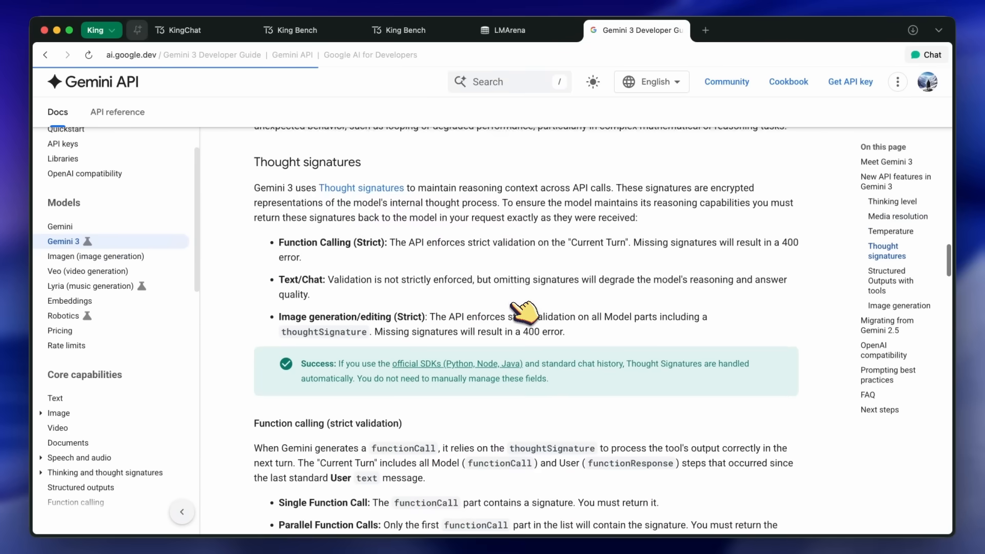
pyautogui.scroll(-3)
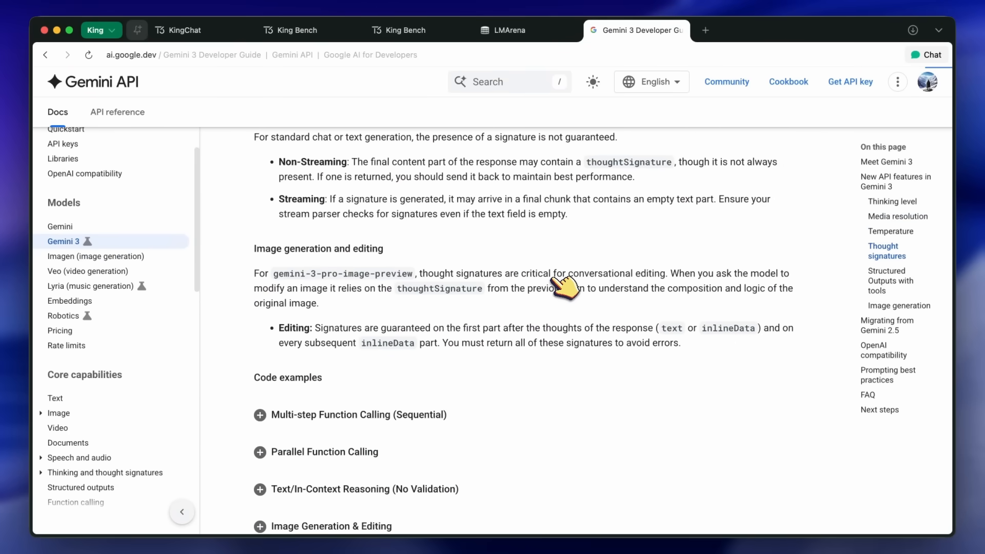
pyautogui.click(897, 216)
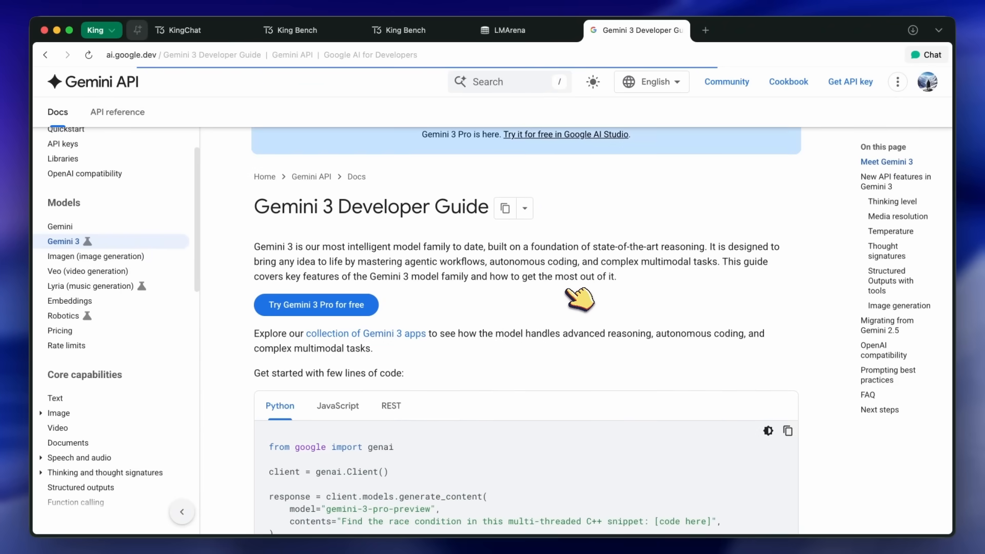
pyautogui.moveTo(481, 251)
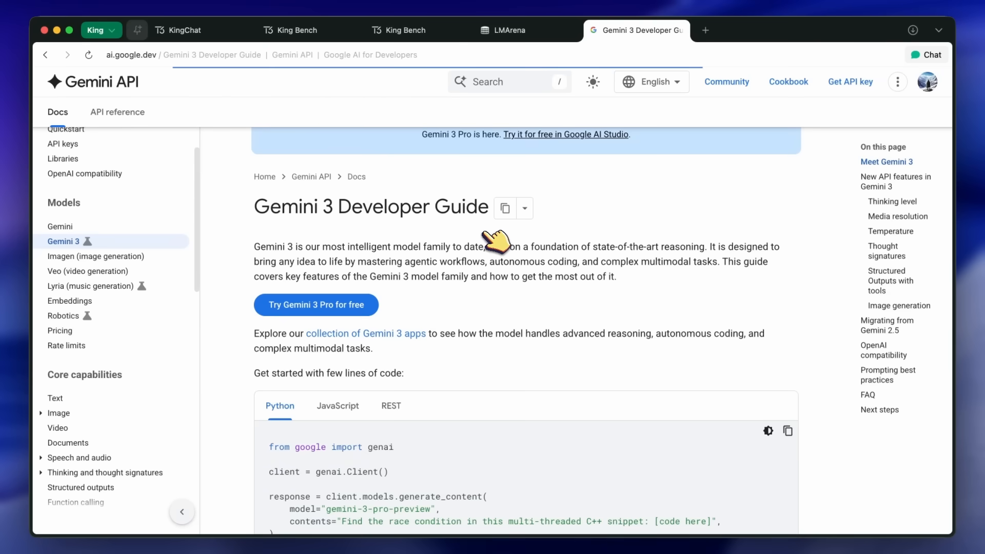
pyautogui.moveTo(512, 156)
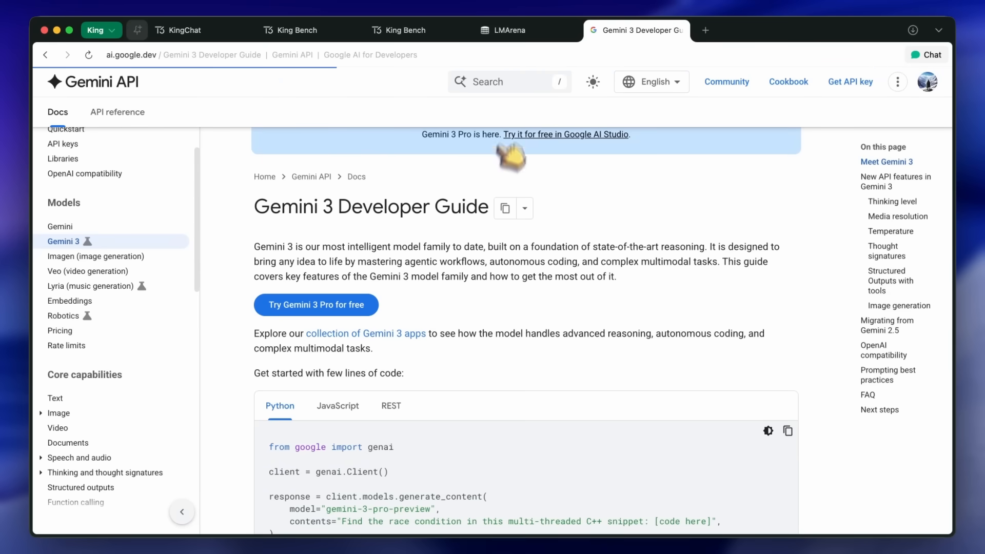
pyautogui.click(503, 30)
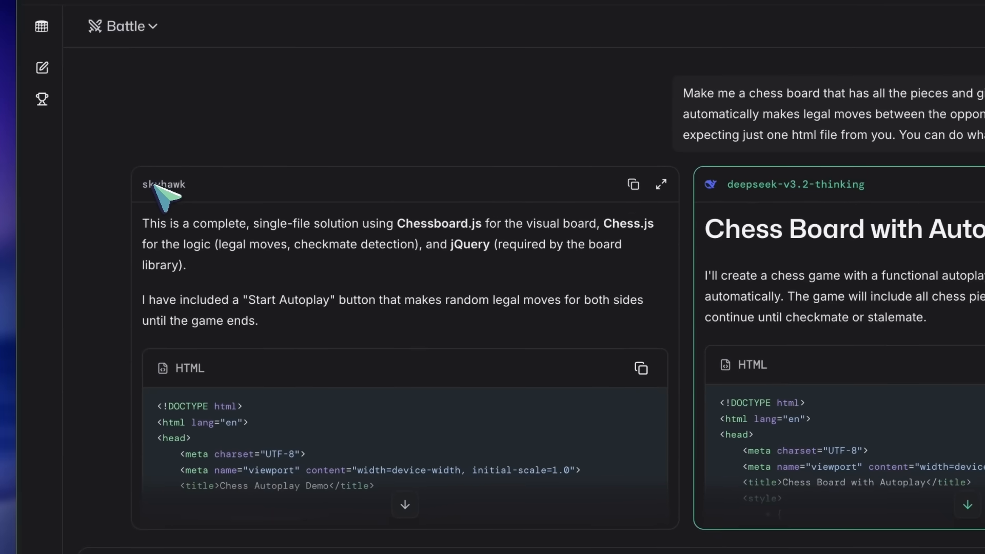
pyautogui.scroll(-3)
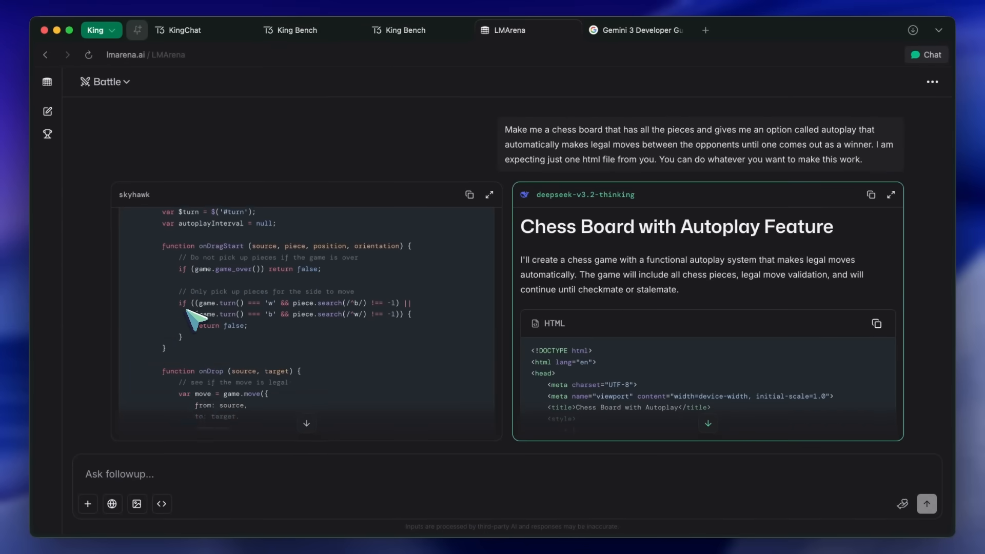
pyautogui.scroll(-3)
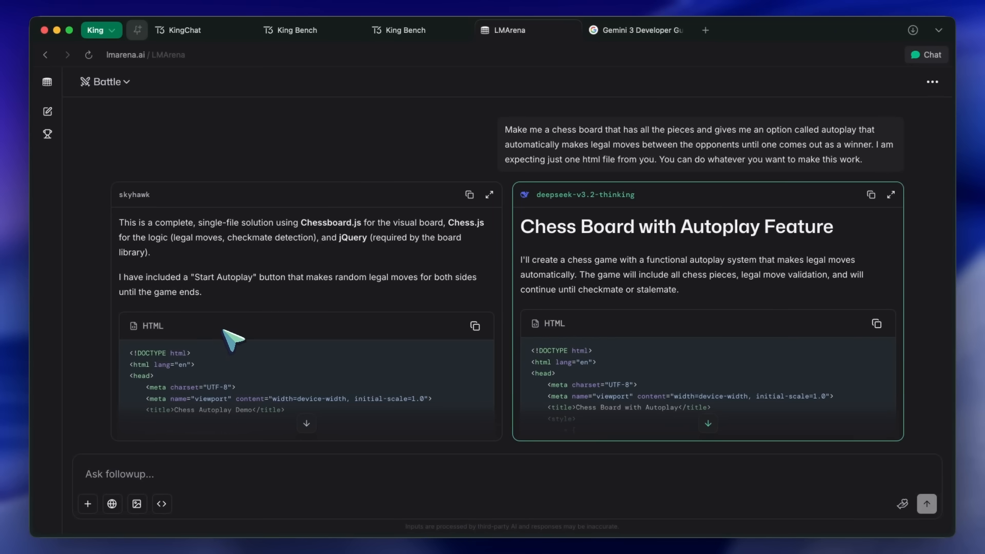
pyautogui.moveTo(162, 206)
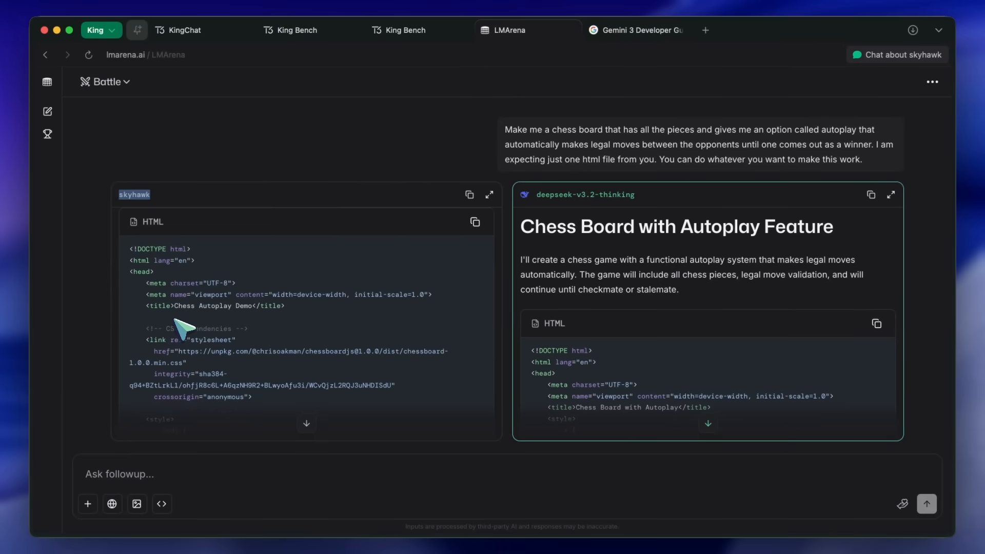
pyautogui.scroll(-3)
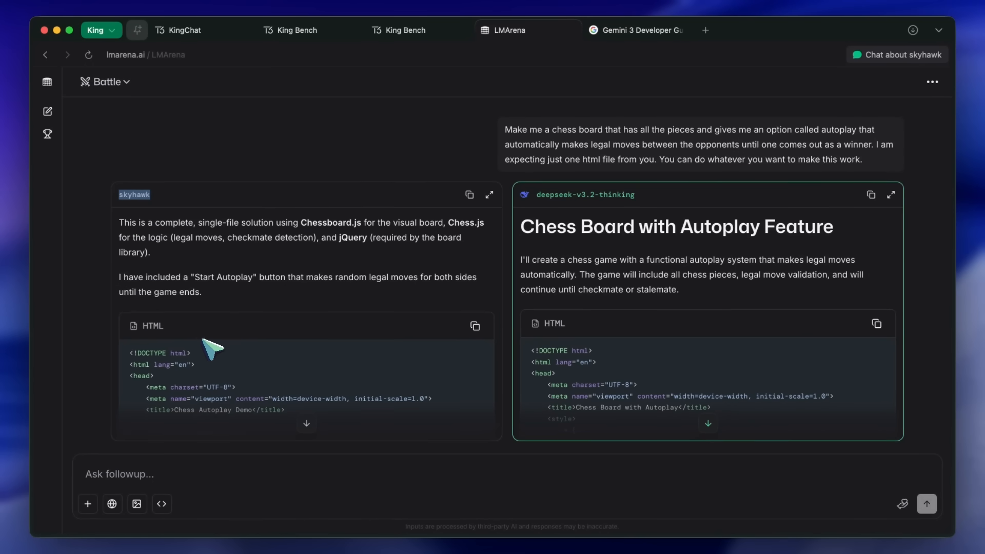
pyautogui.moveTo(206, 297)
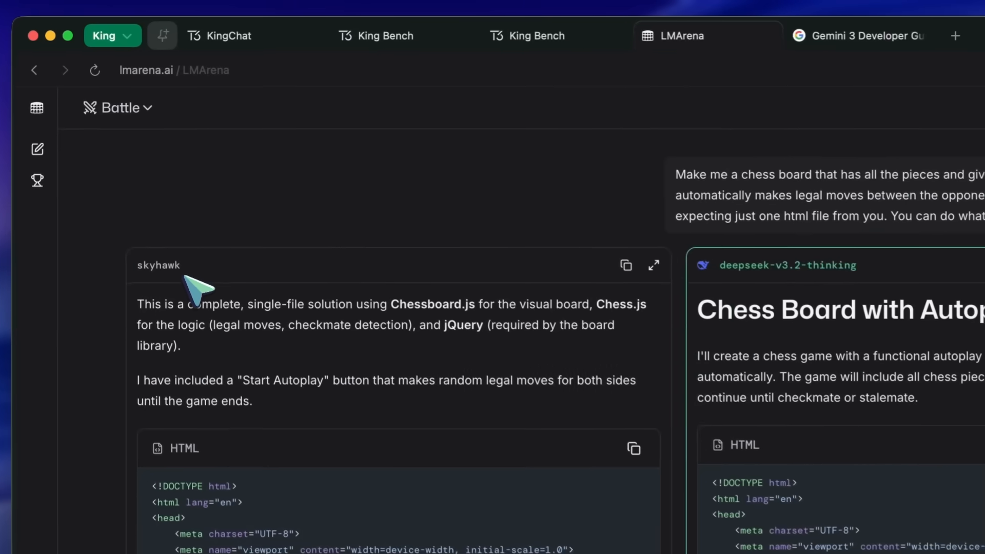
pyautogui.moveTo(302, 308)
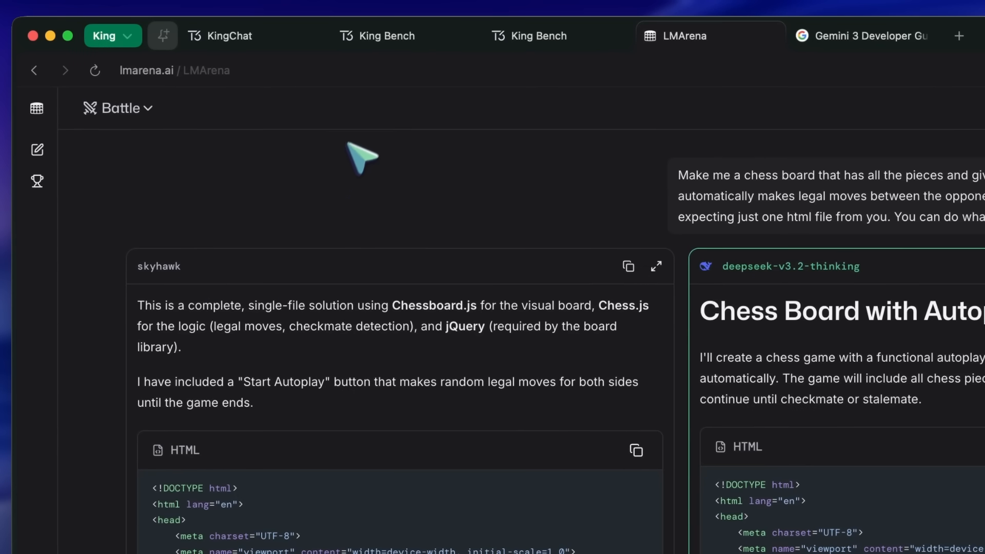
# Preview Gemini 3.0 Flash's Q1 3D floor plan, orbit through the rooms, then close it
pyautogui.click(378, 36)
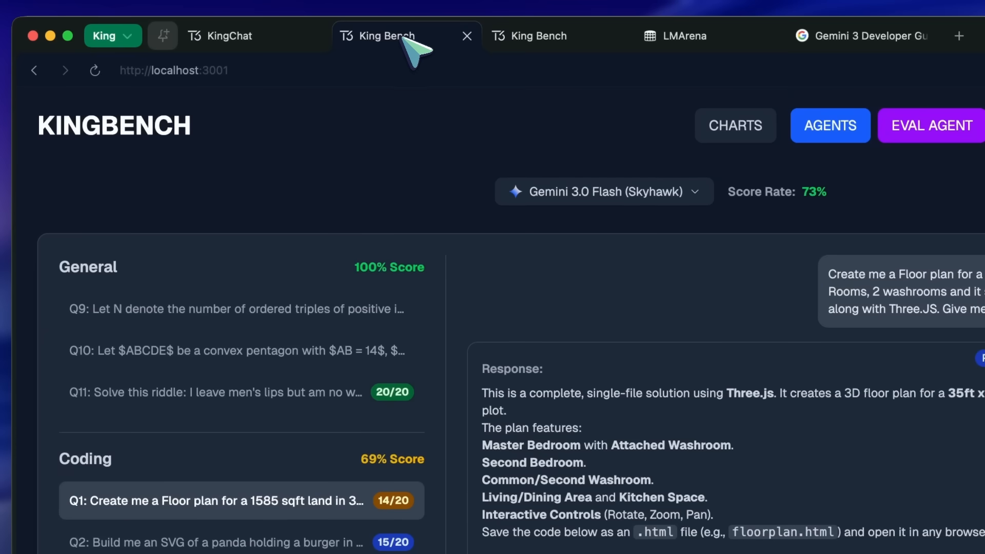
pyautogui.scroll(-3)
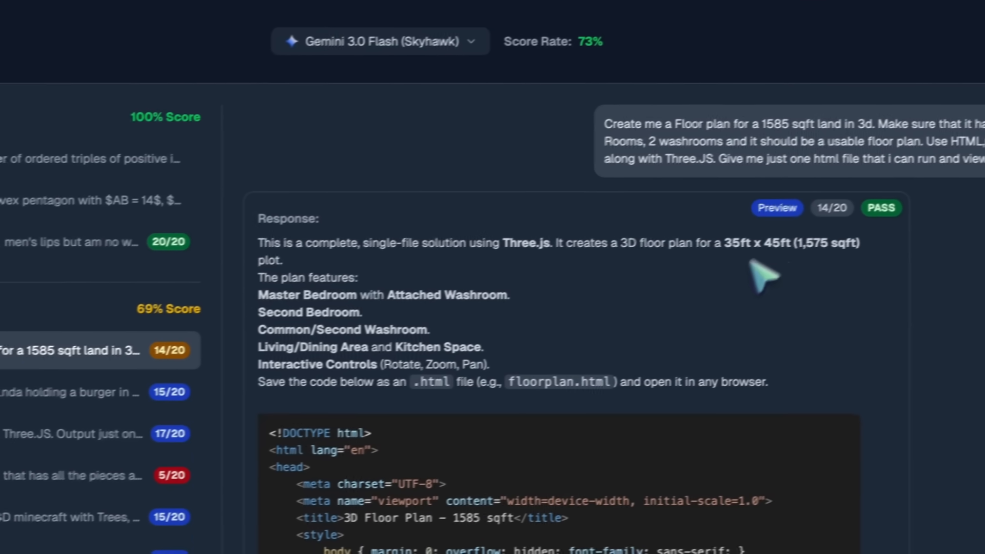
pyautogui.click(777, 207)
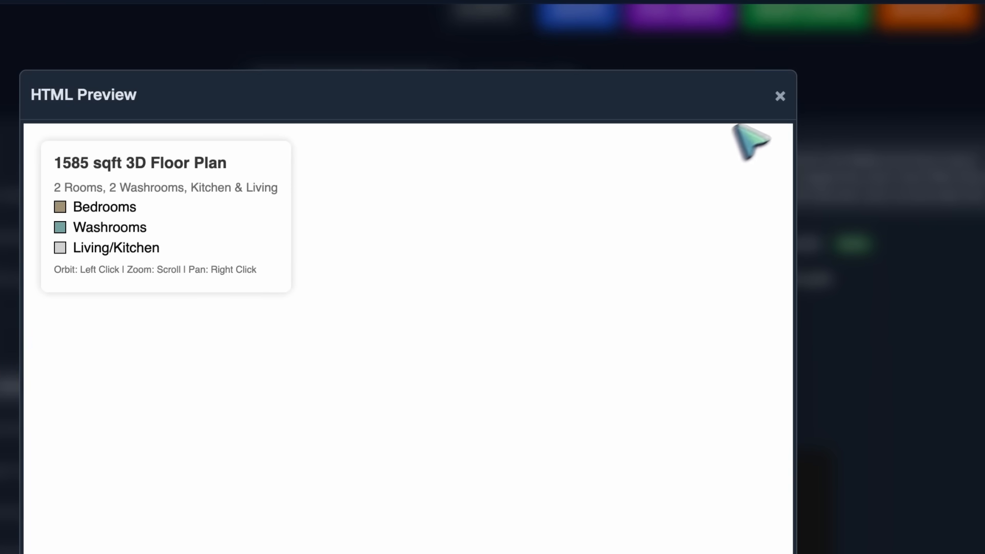
pyautogui.moveTo(751, 139); pyautogui.dragTo(509, 327)
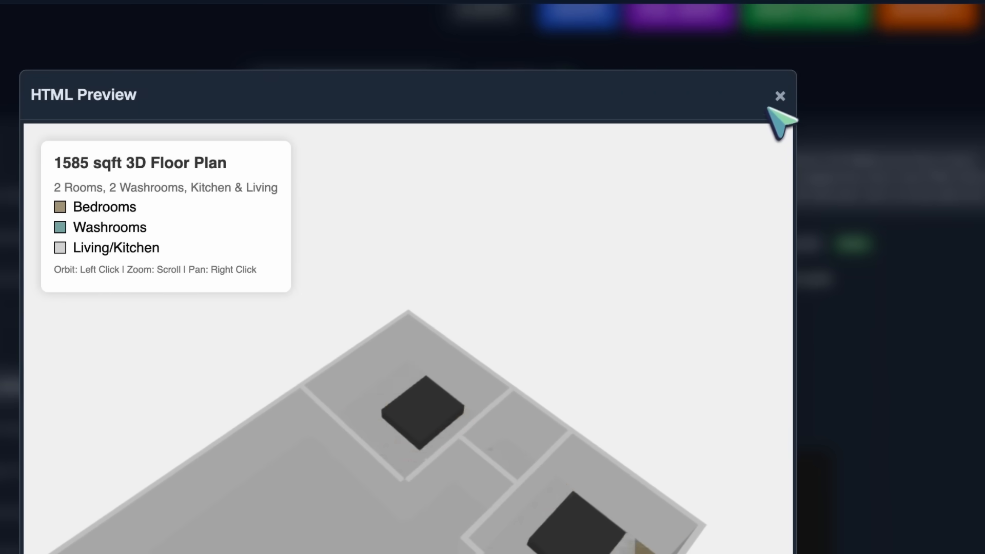
pyautogui.click(781, 96)
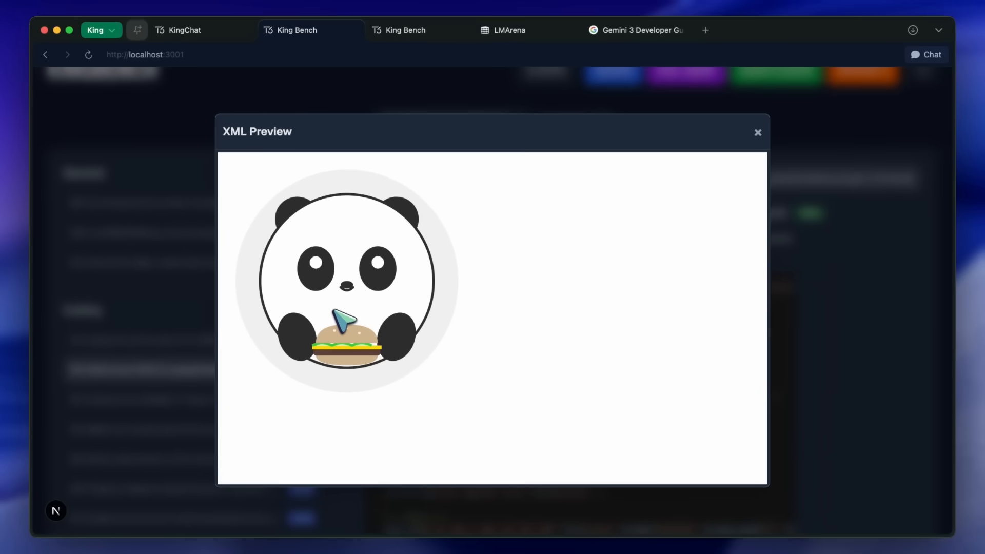
pyautogui.moveTo(772, 155)
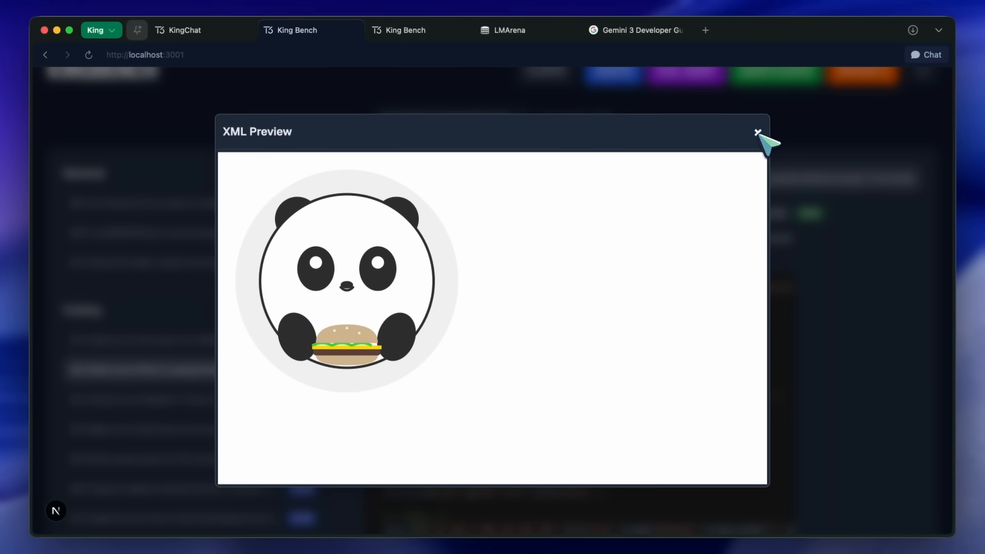
# View the panda SVG, preview the broken chess board answer (5/20), then open the Minecraft answer
pyautogui.click(757, 134)
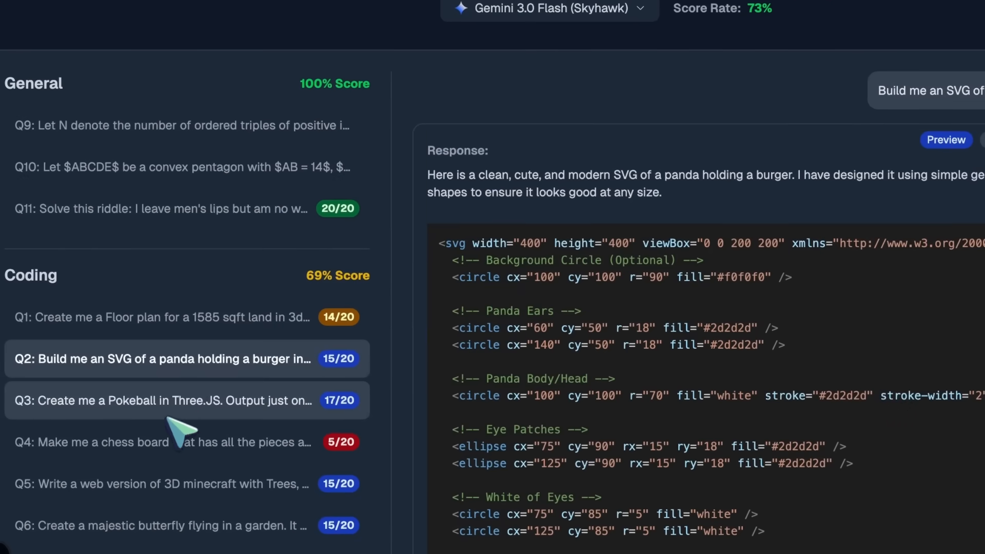
pyautogui.click(163, 442)
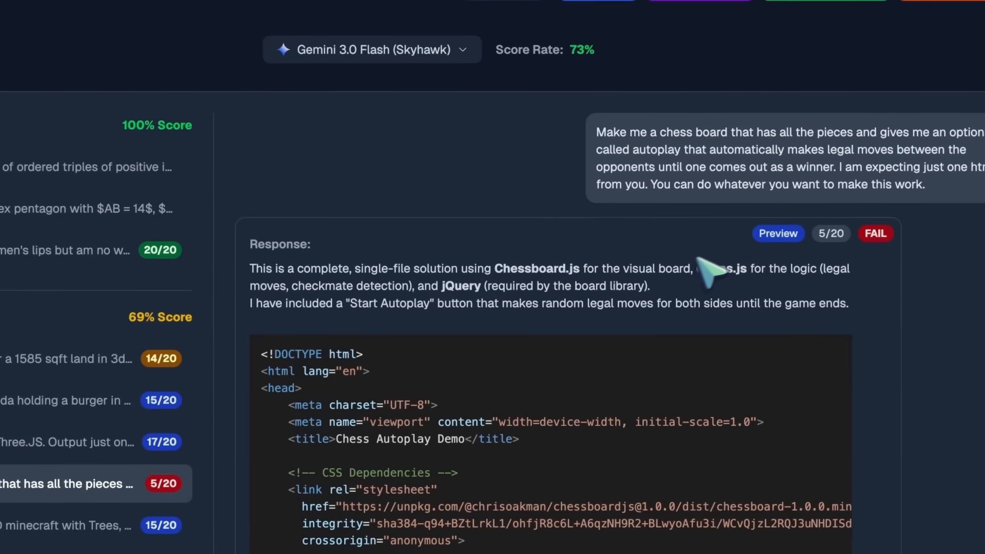
pyautogui.click(777, 233)
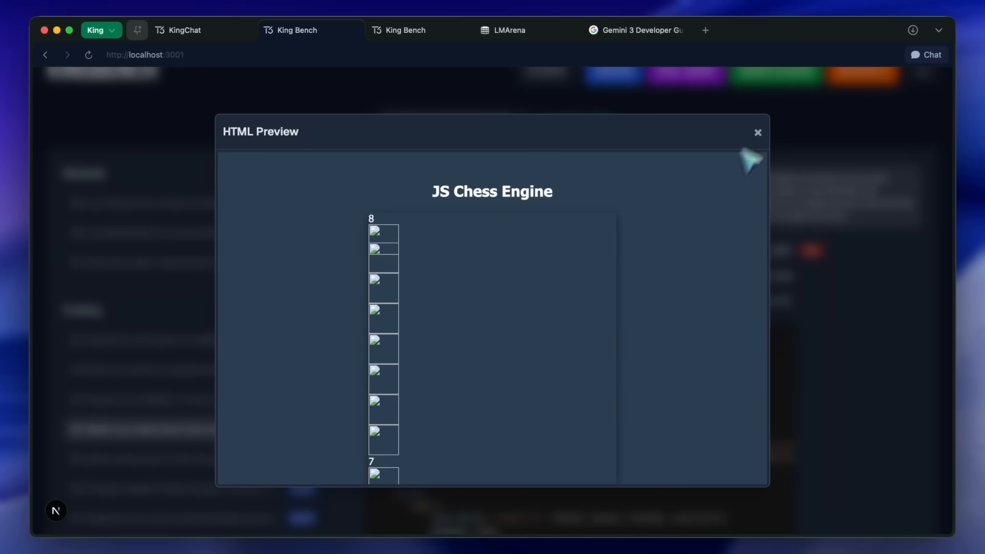
pyautogui.click(758, 132)
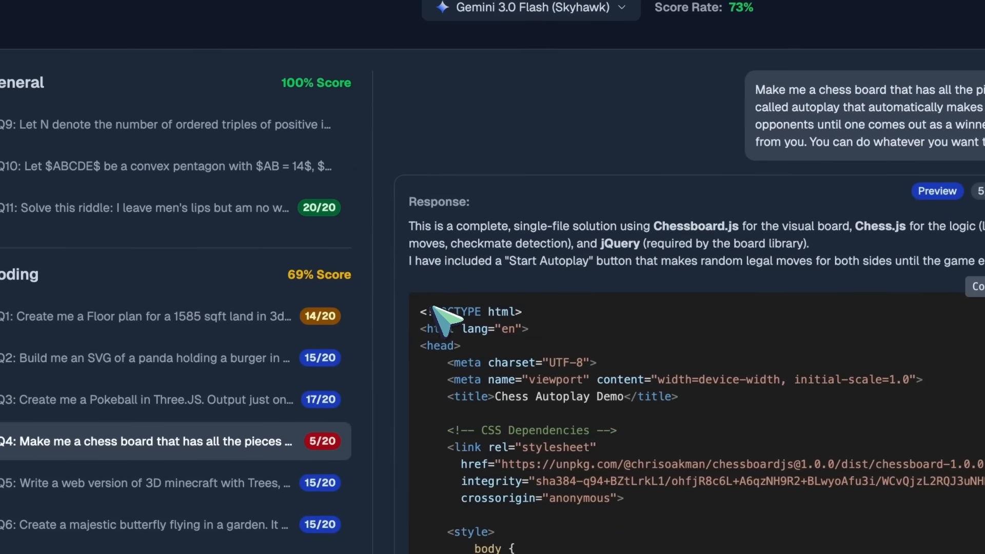
pyautogui.click(175, 380)
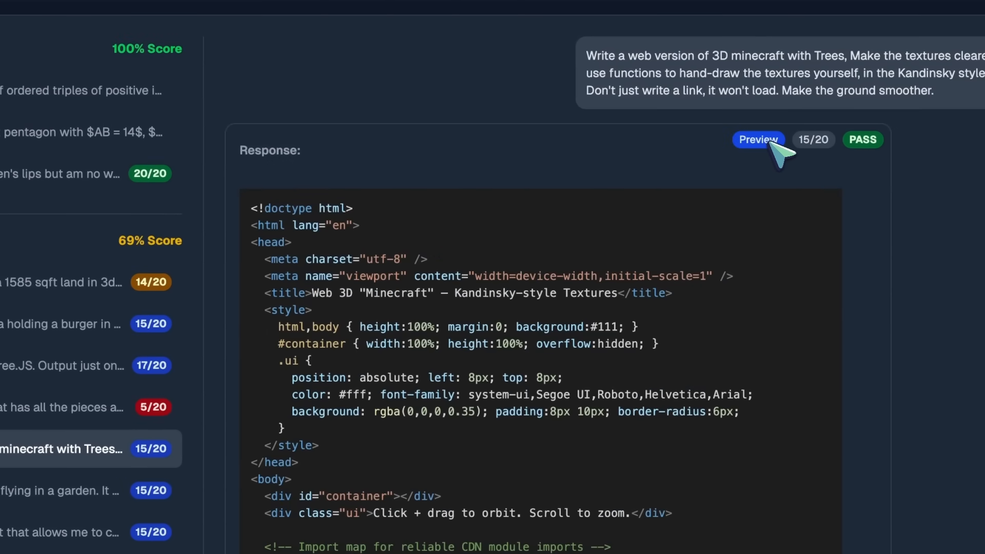
# Preview the Minecraft answer and orbit around the grassy voxel terrain and blocky trees
pyautogui.click(758, 139)
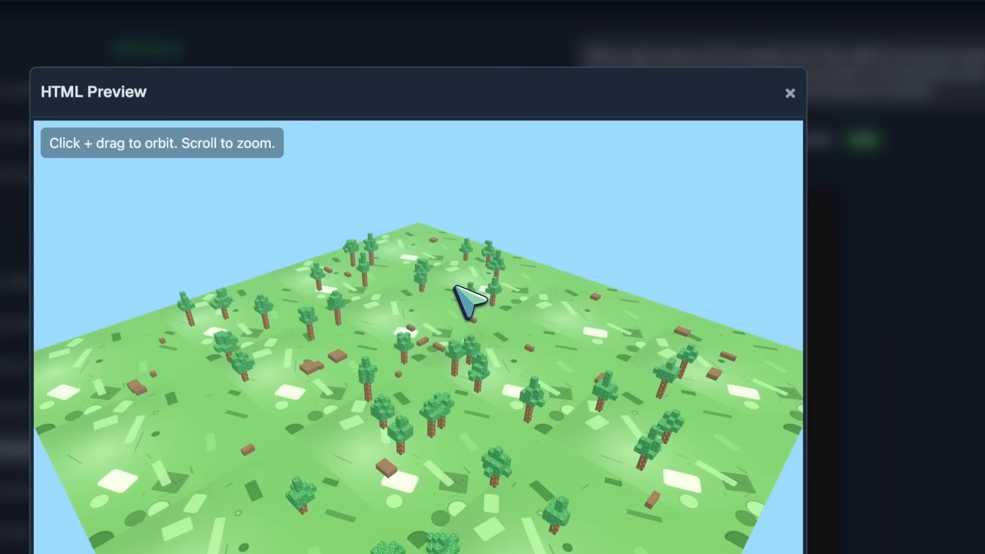
pyautogui.moveTo(468, 299); pyautogui.dragTo(506, 342)
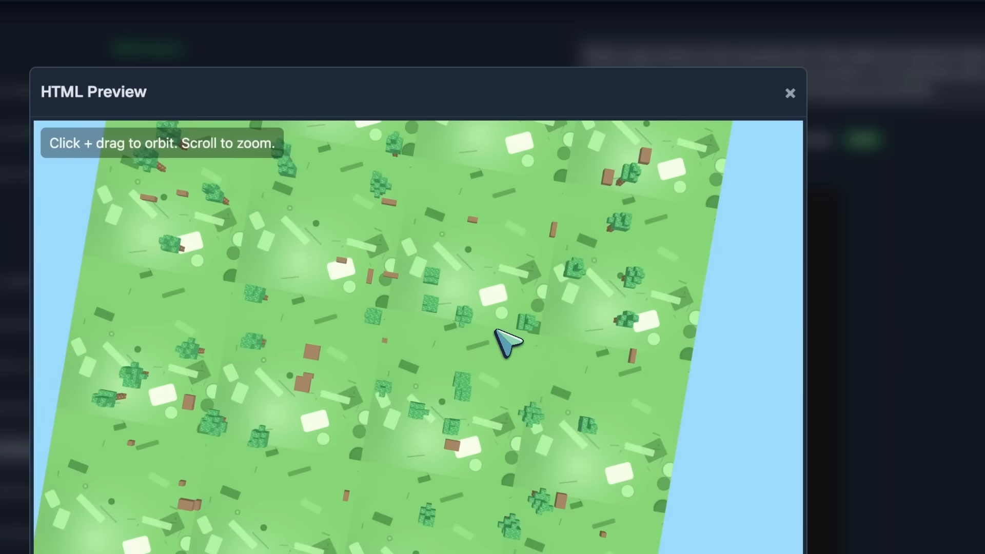
pyautogui.moveTo(506, 342); pyautogui.dragTo(298, 371)
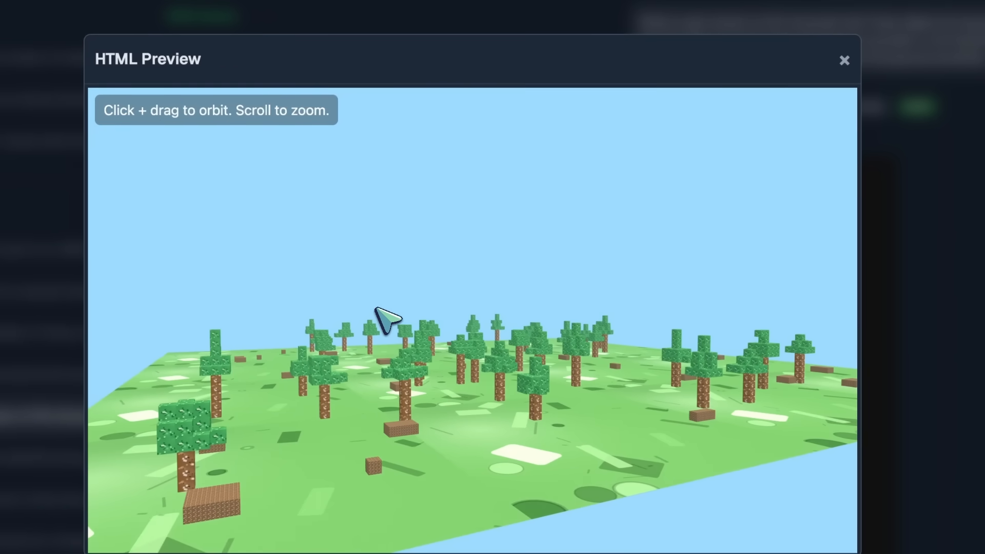
pyautogui.moveTo(386, 317); pyautogui.dragTo(515, 352)
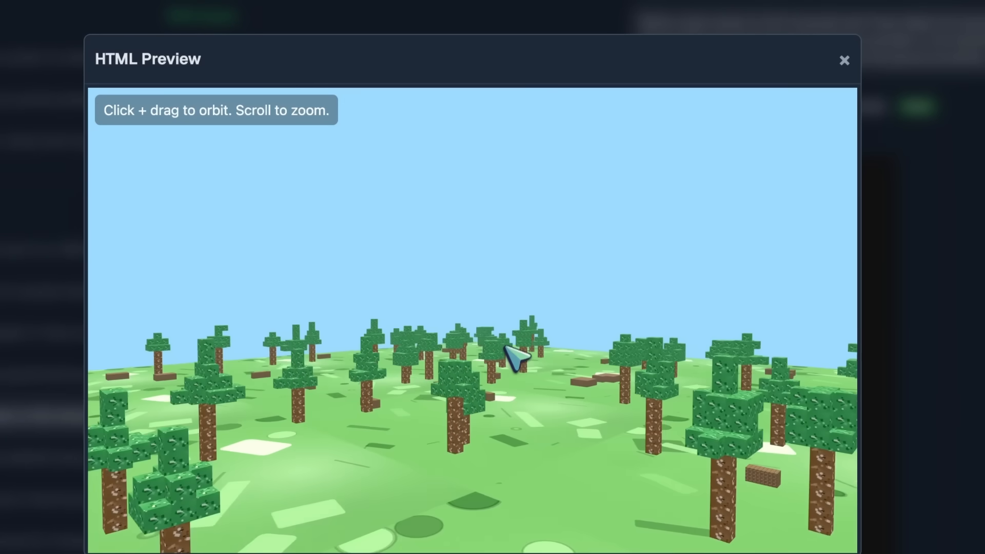
pyautogui.moveTo(515, 358); pyautogui.dragTo(634, 409)
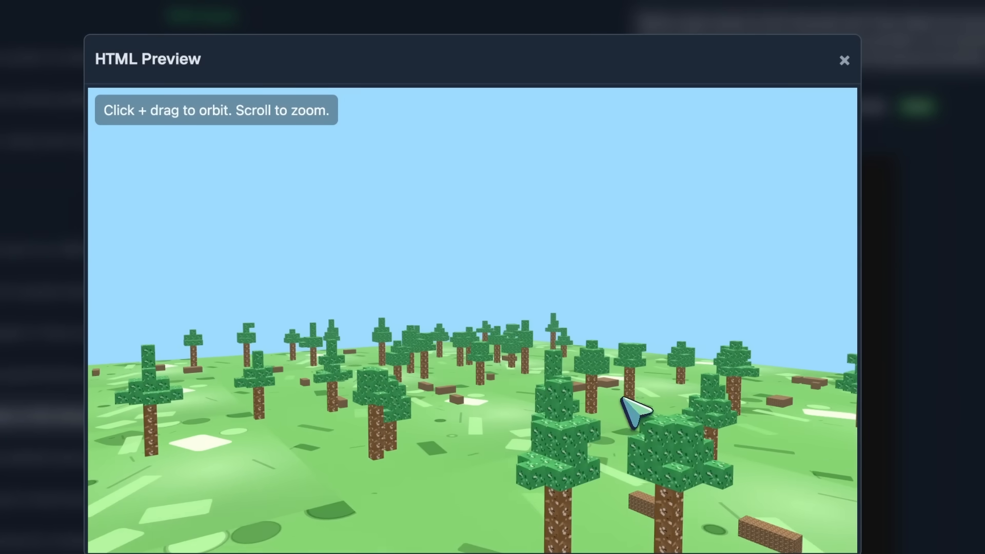
pyautogui.moveTo(635, 412); pyautogui.dragTo(549, 364)
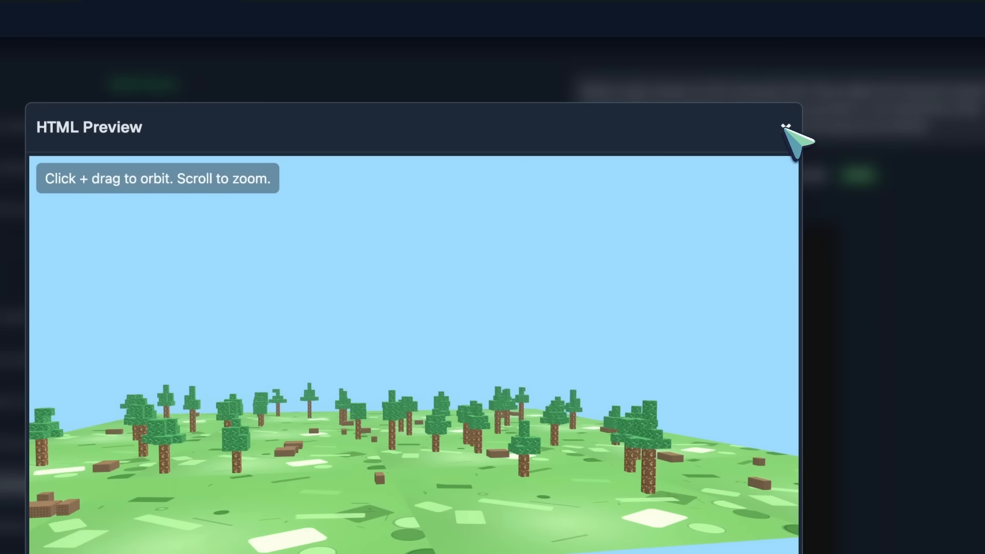
# Close the Minecraft preview, then open, orbit and close the Q6 butterfly-in-a-garden render
pyautogui.click(786, 128)
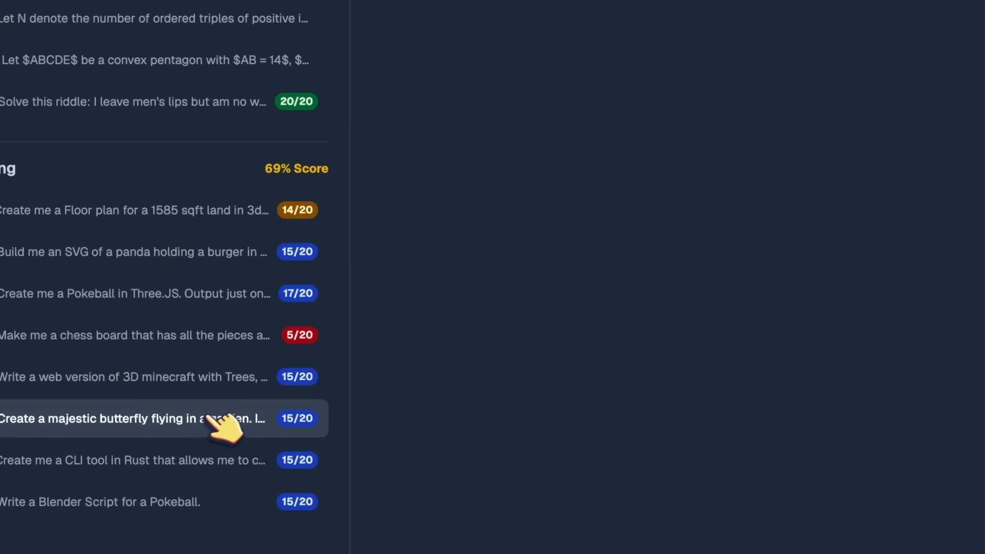
pyautogui.click(132, 419)
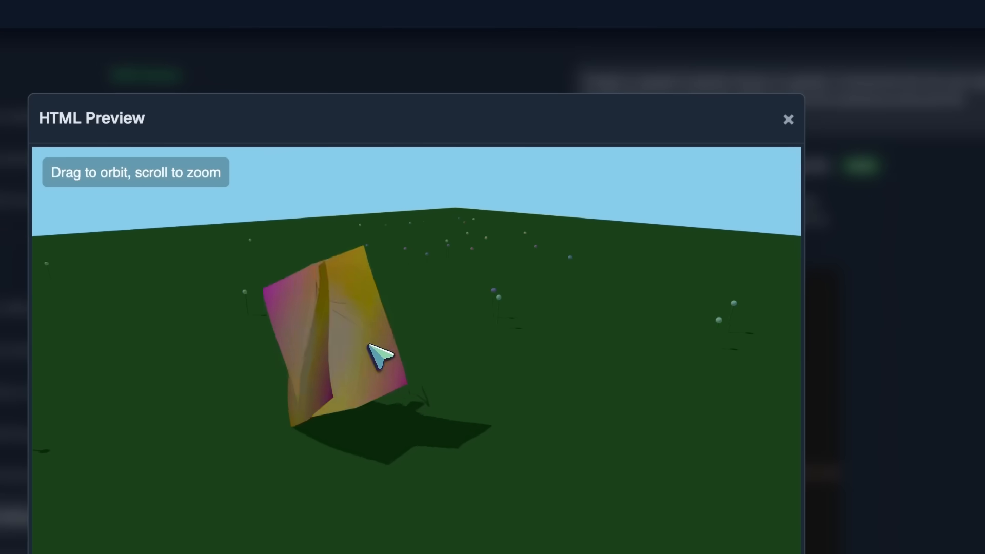
pyautogui.moveTo(380, 355); pyautogui.dragTo(424, 330)
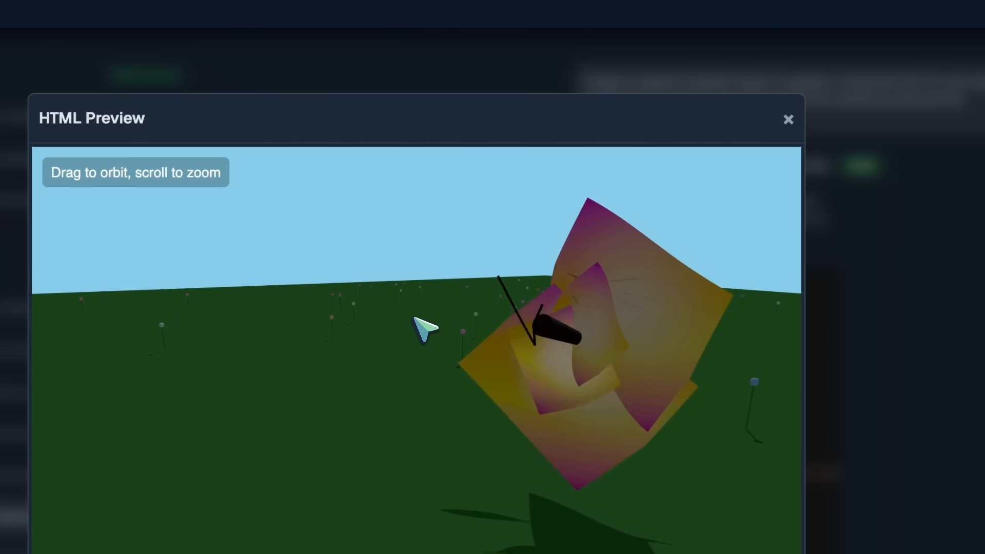
pyautogui.moveTo(424, 330); pyautogui.dragTo(600, 314)
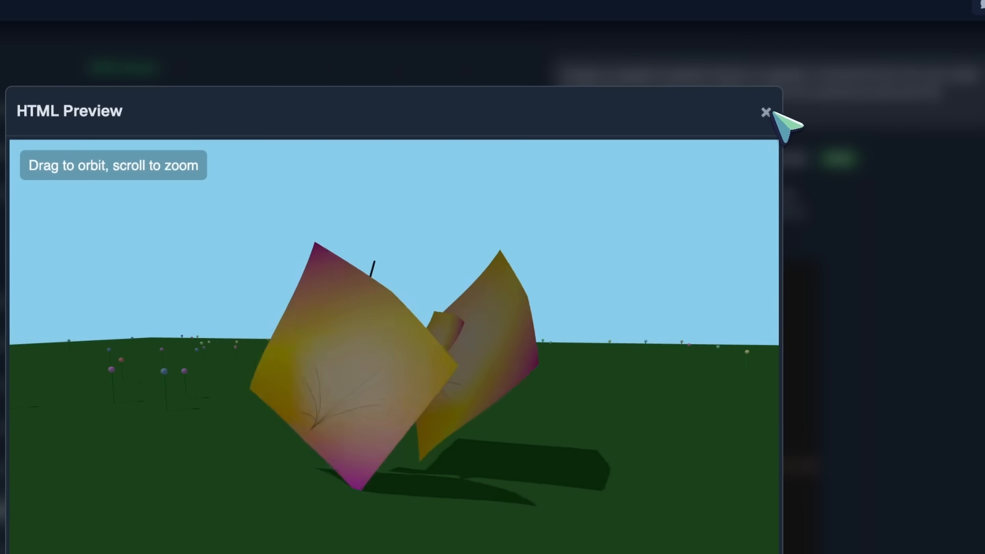
pyautogui.click(765, 113)
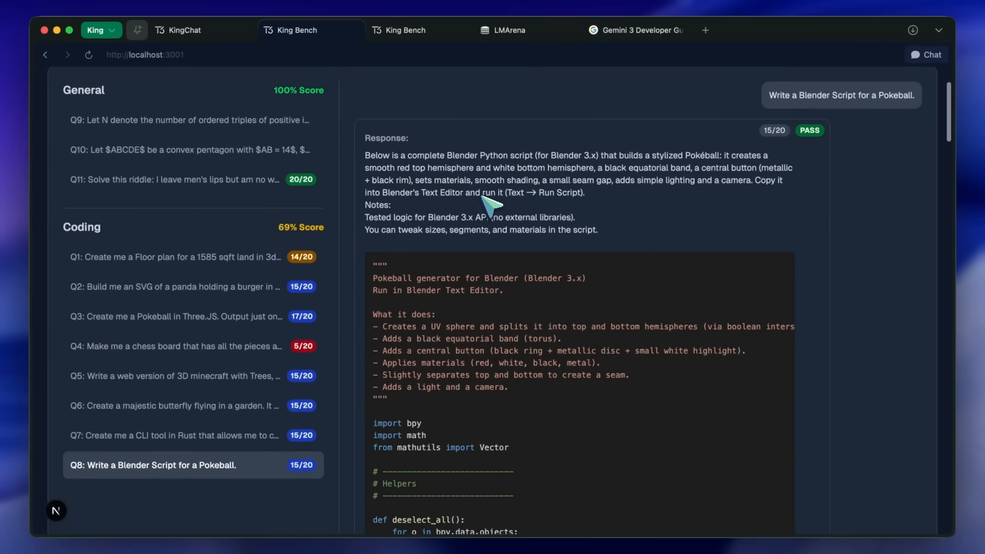
# Check the Q11 smoke riddle answer (20/20), then show the leaderboard with Skyhawk 11th at 60%
pyautogui.click(188, 180)
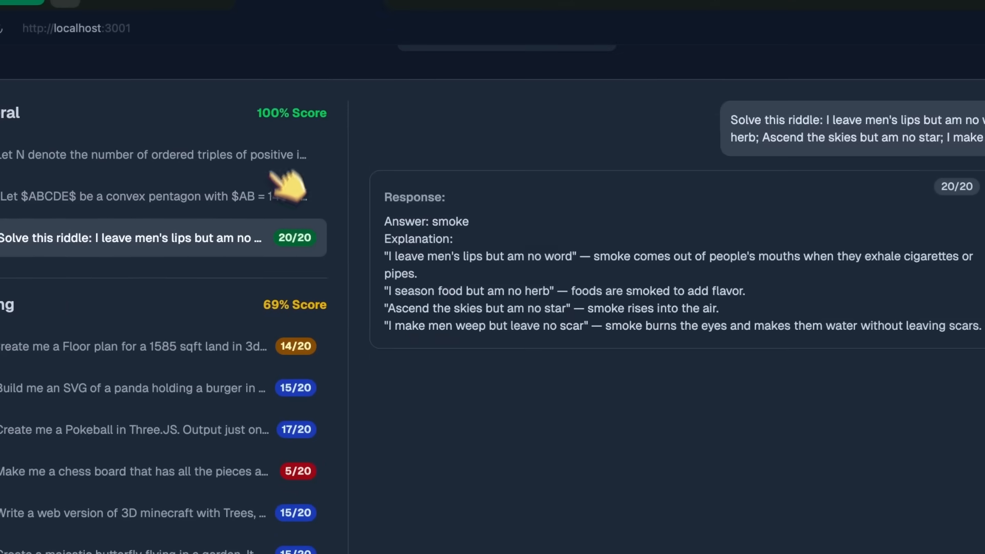
pyautogui.moveTo(562, 377)
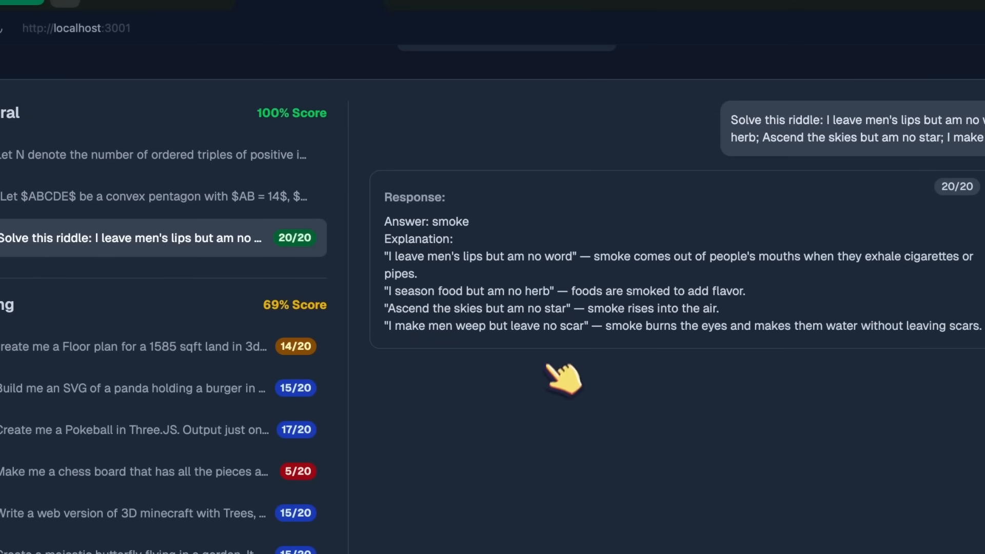
pyautogui.scroll(-3)
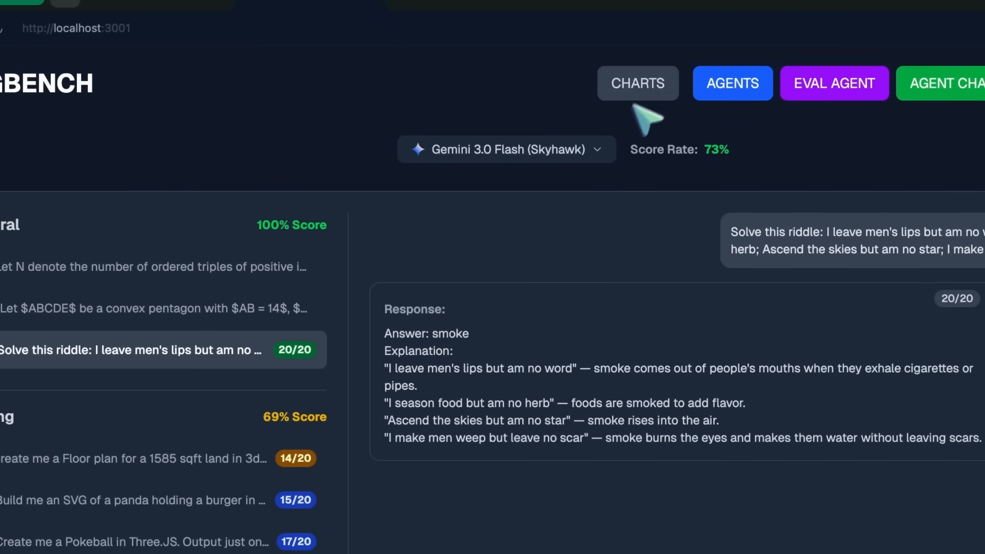
pyautogui.click(637, 83)
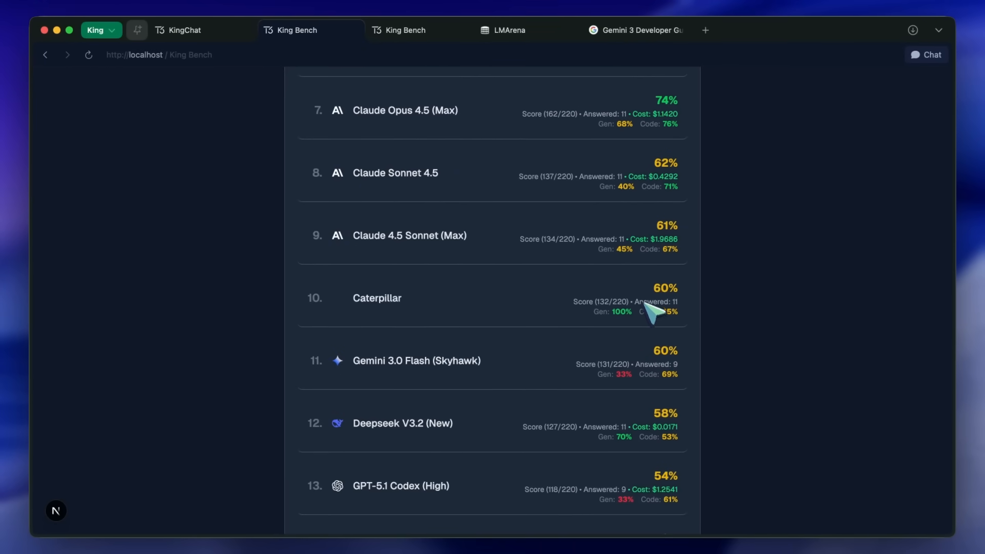
pyautogui.scroll(-3)
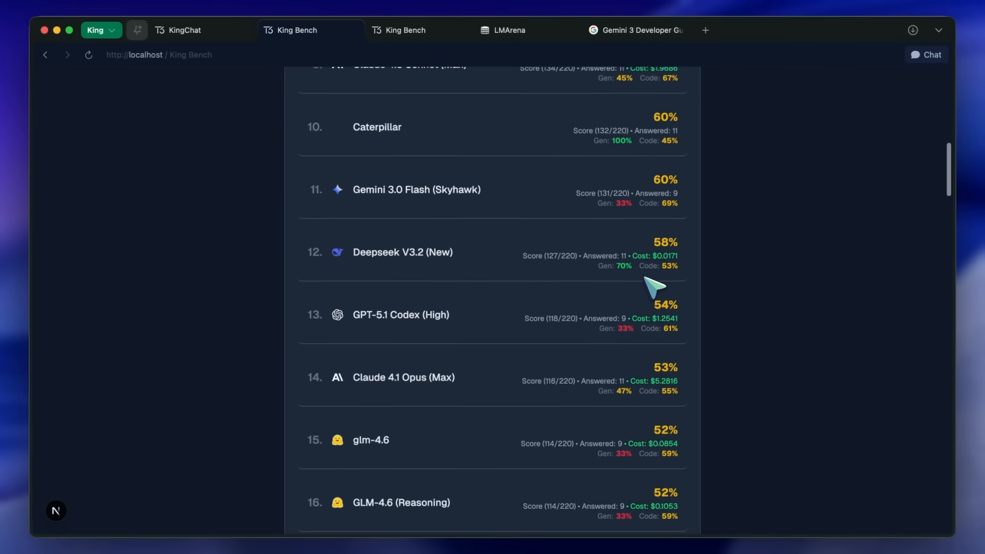
pyautogui.scroll(-3)
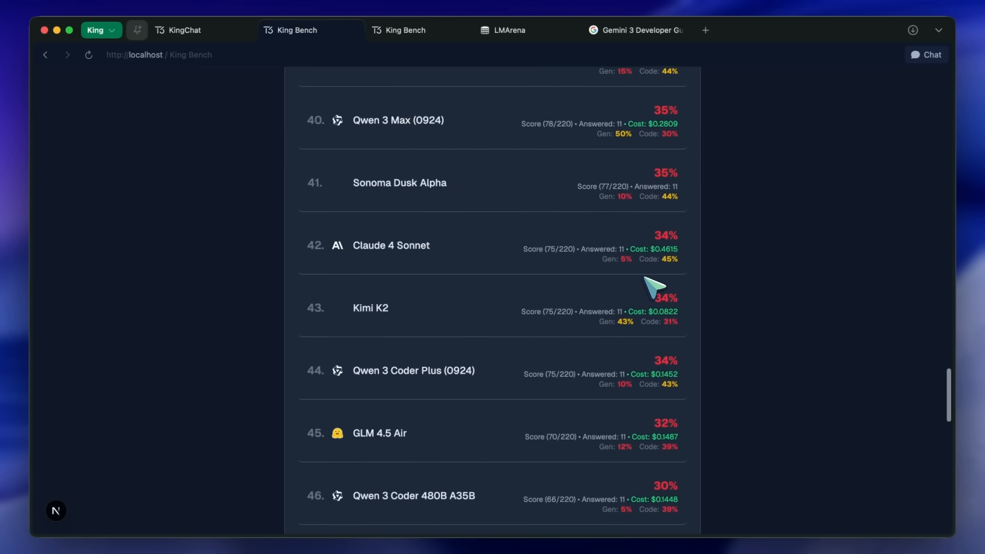
pyautogui.scroll(-3)
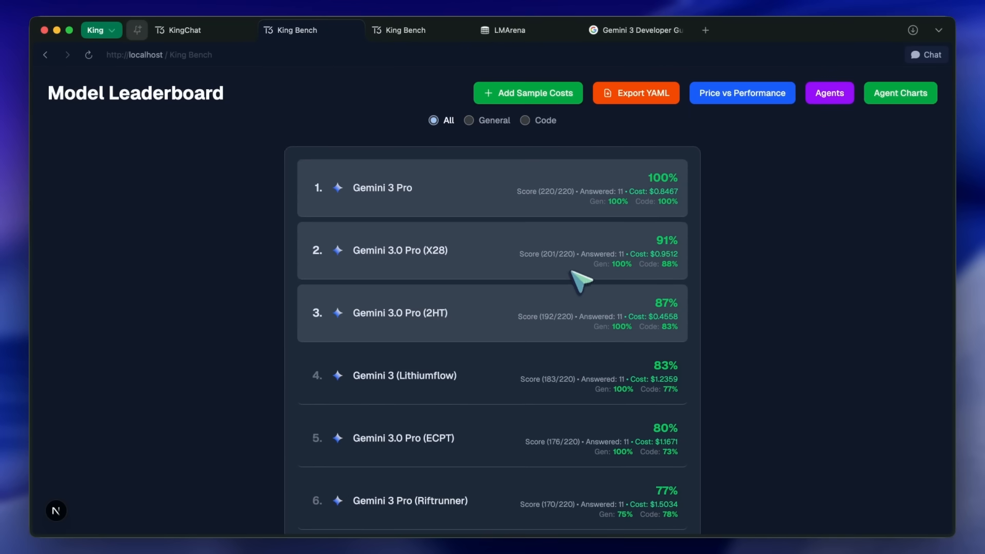
pyautogui.moveTo(627, 184)
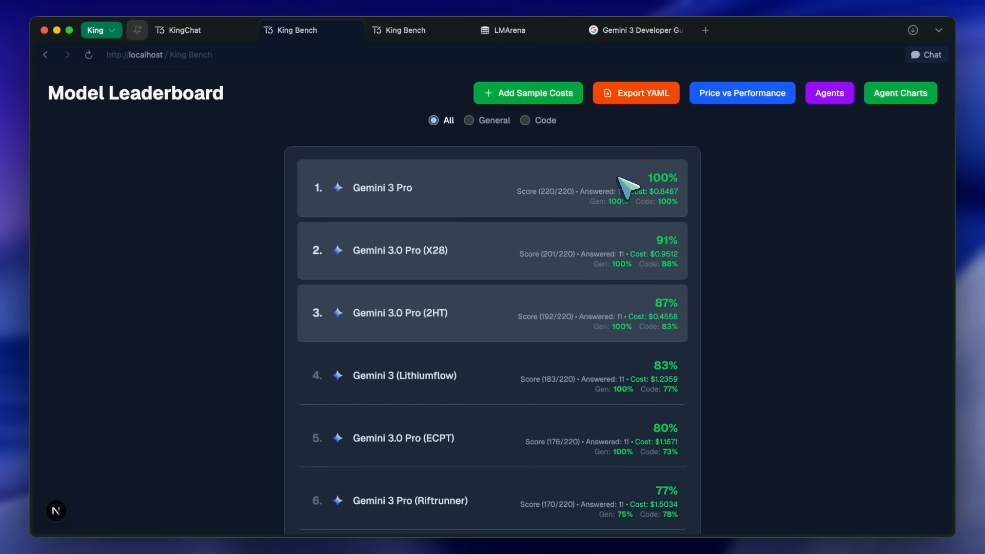
pyautogui.click(640, 30)
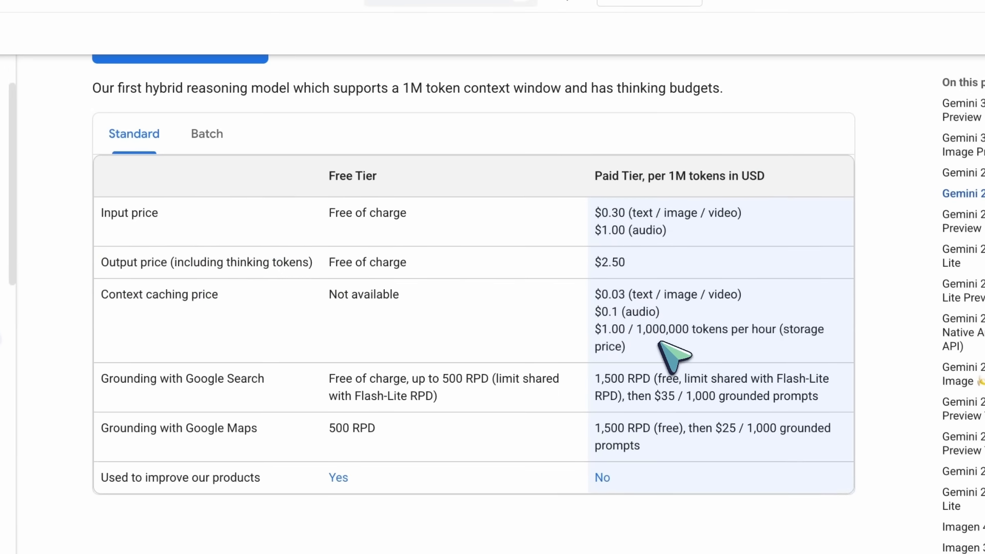
# Scroll past the Gemini 2.5 Flash, Flash Preview and Flash-Lite tables to the Native Audio (Live API) rates
pyautogui.scroll(-3)
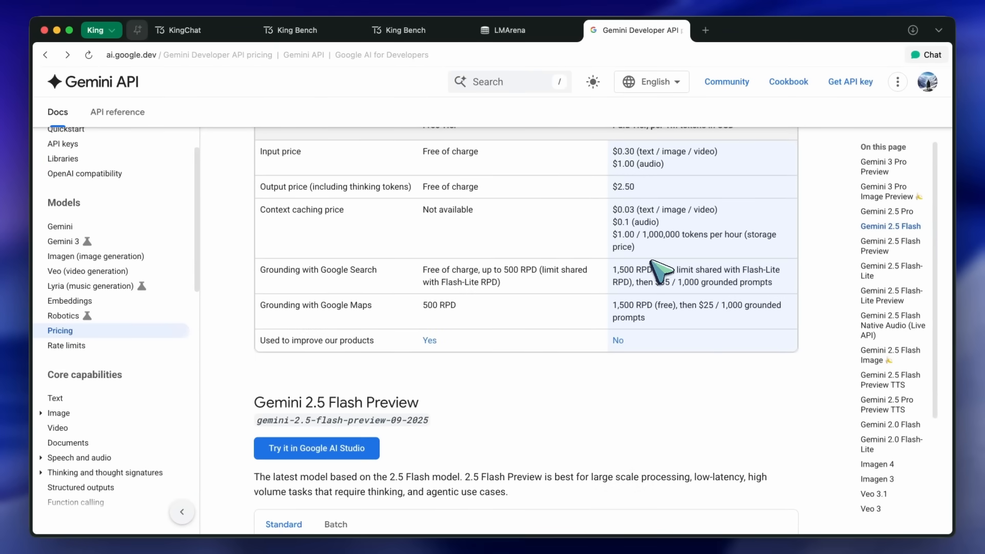
pyautogui.scroll(-3)
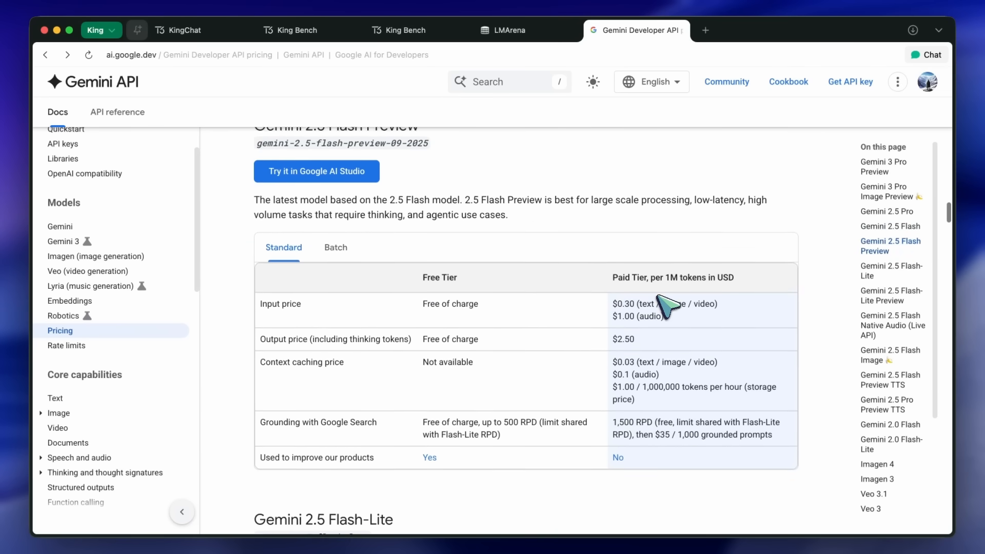
pyautogui.scroll(-3)
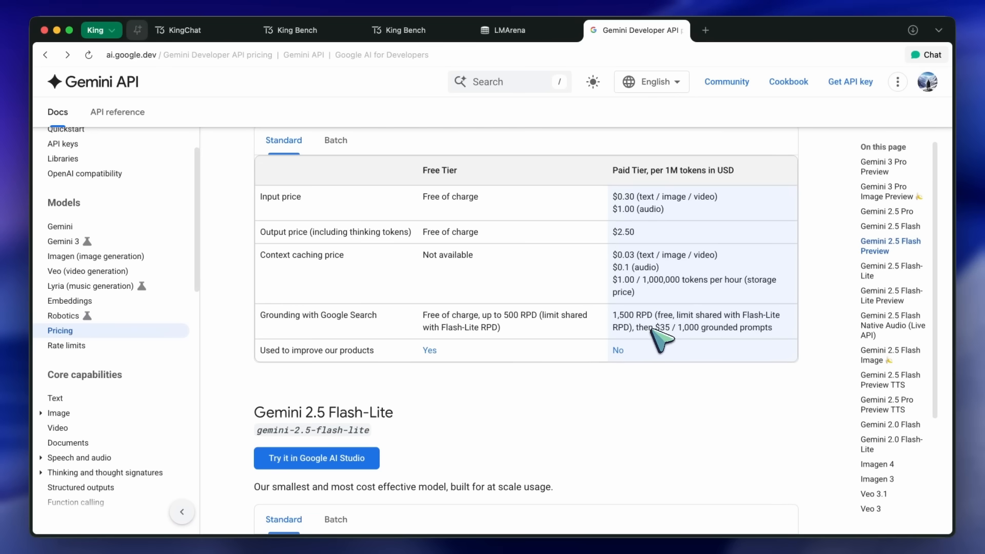
pyautogui.scroll(-3)
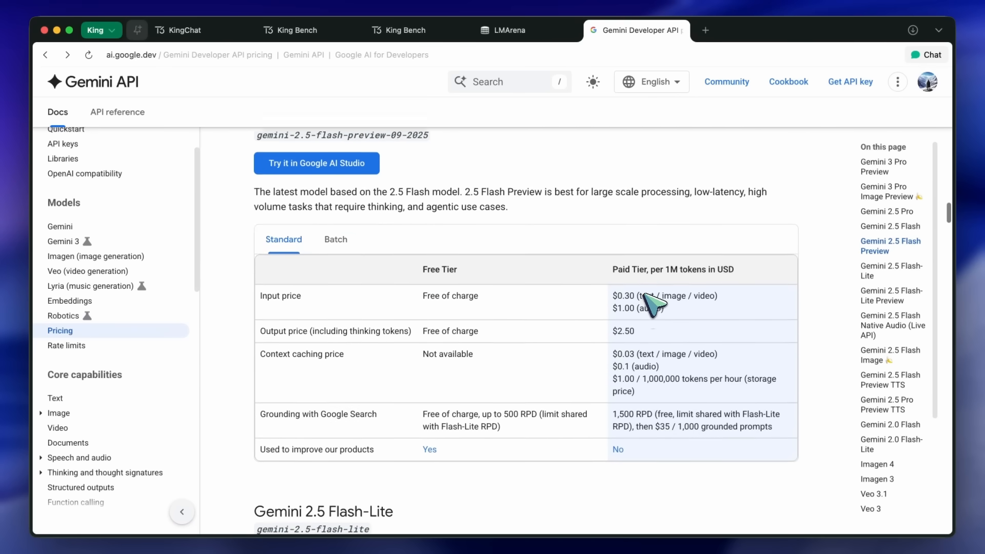
pyautogui.scroll(-3)
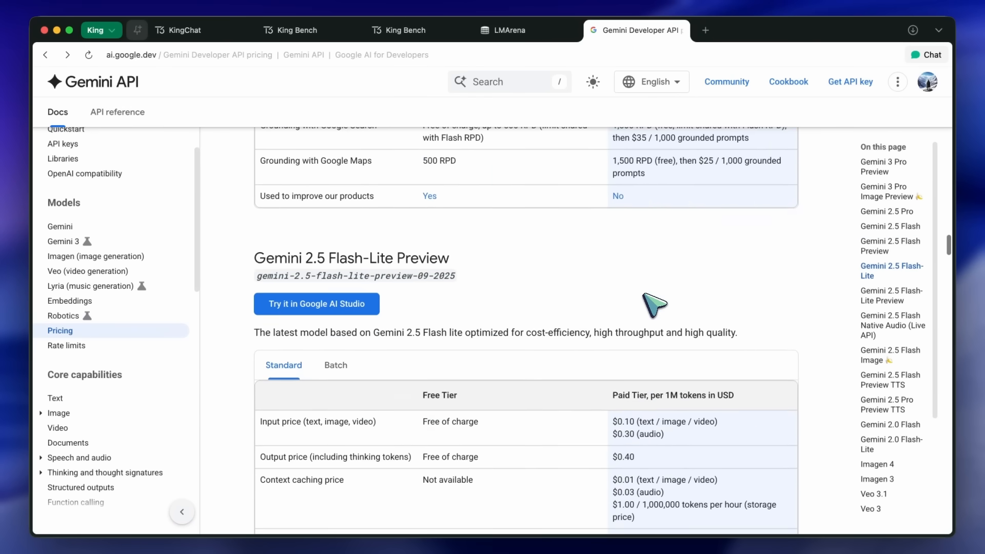
pyautogui.scroll(-3)
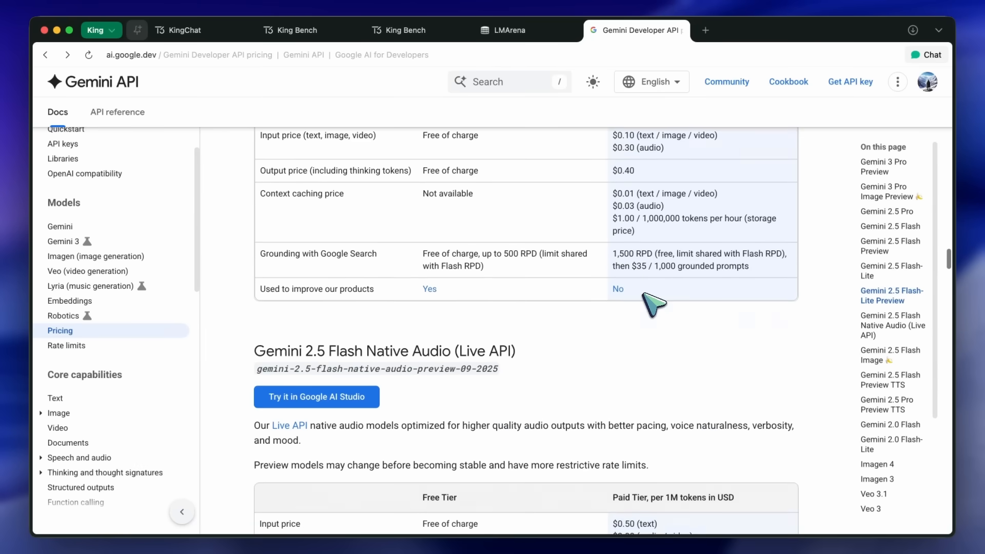
pyautogui.scroll(-3)
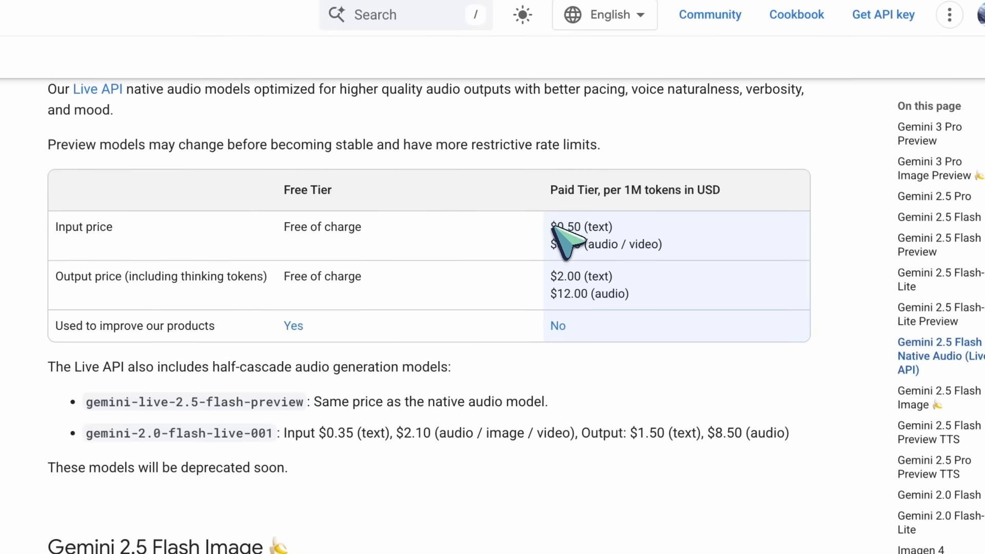
pyautogui.moveTo(654, 305)
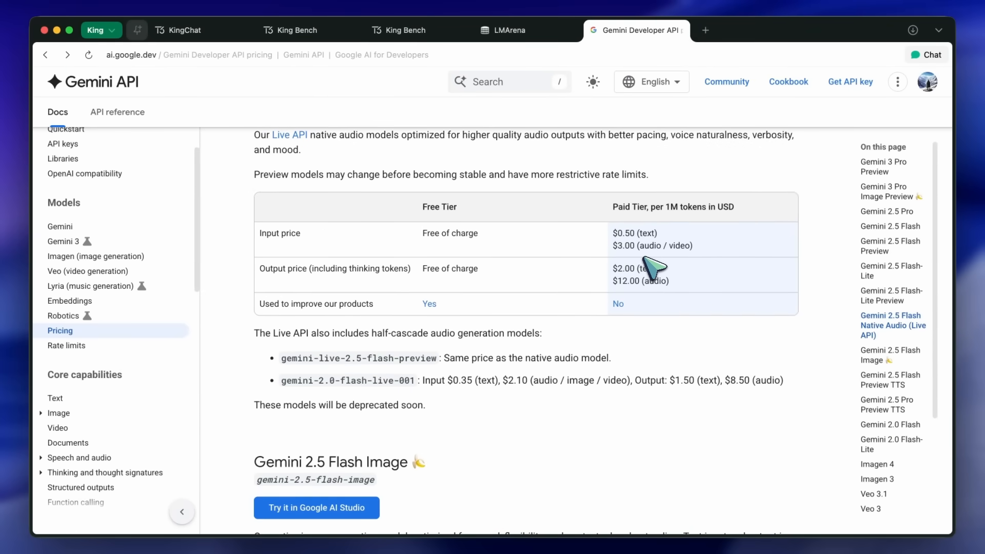
pyautogui.scroll(-3)
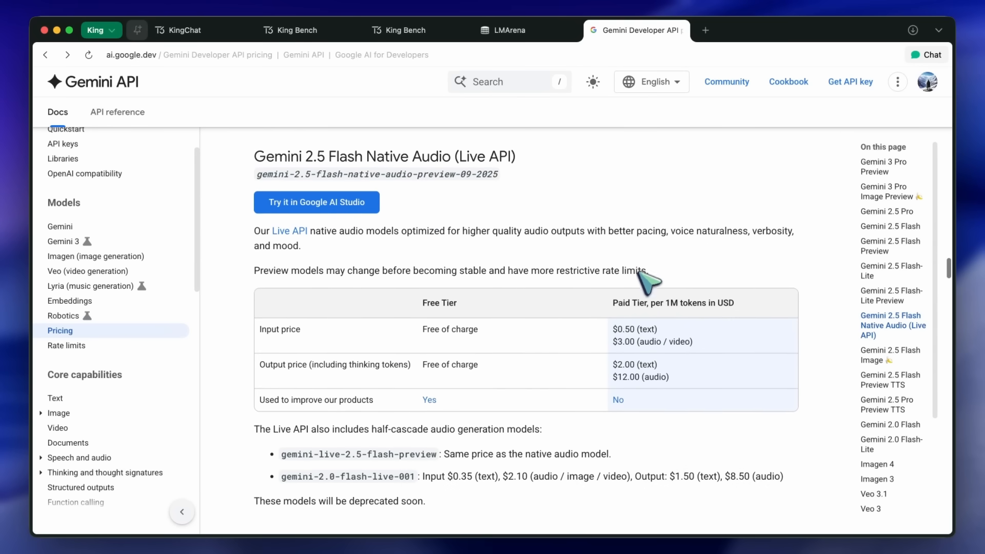
pyautogui.scroll(-3)
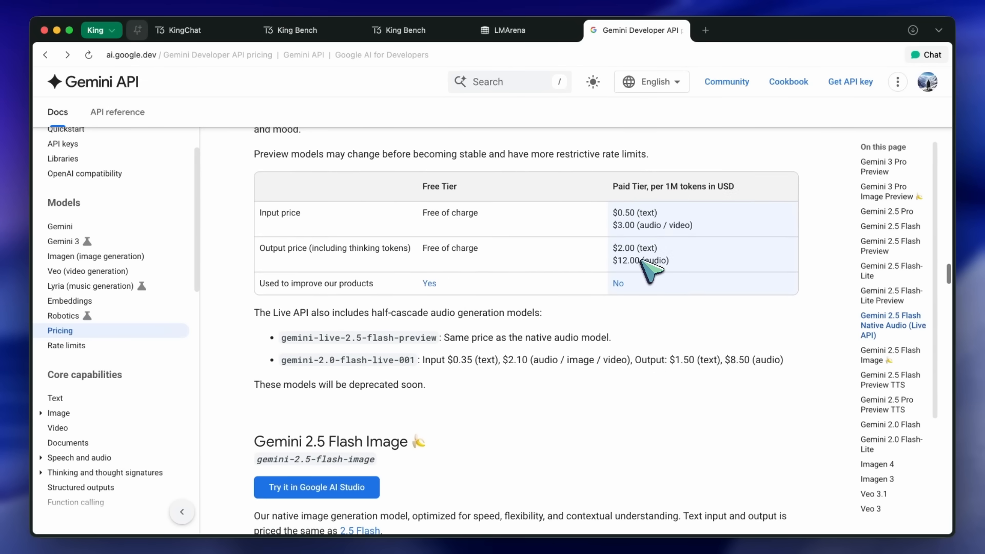
pyautogui.moveTo(682, 263)
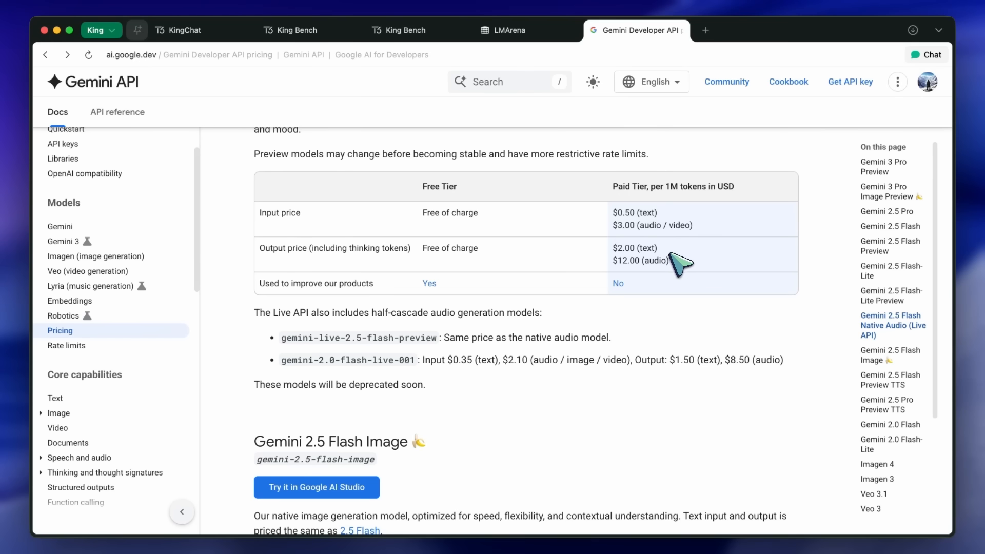
pyautogui.scroll(-3)
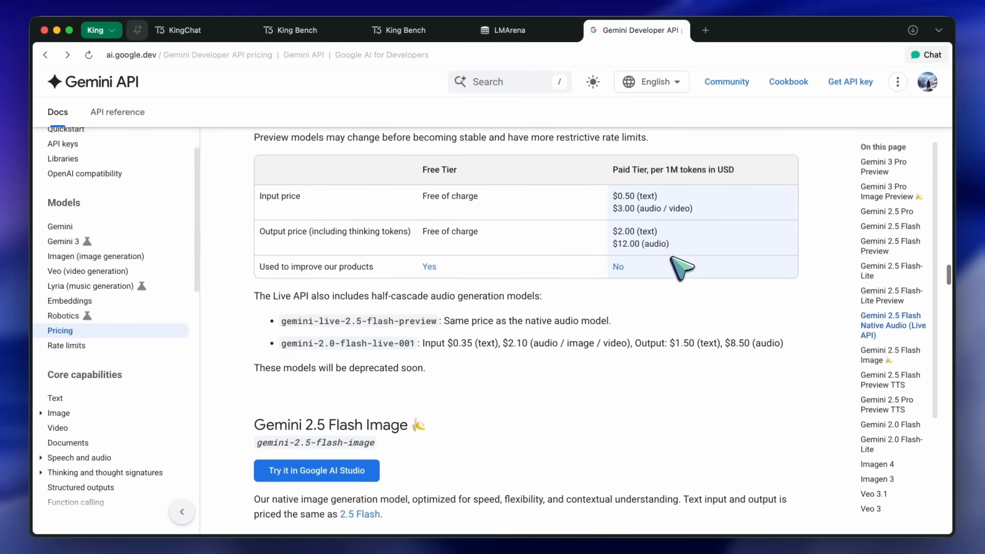
pyautogui.scroll(-3)
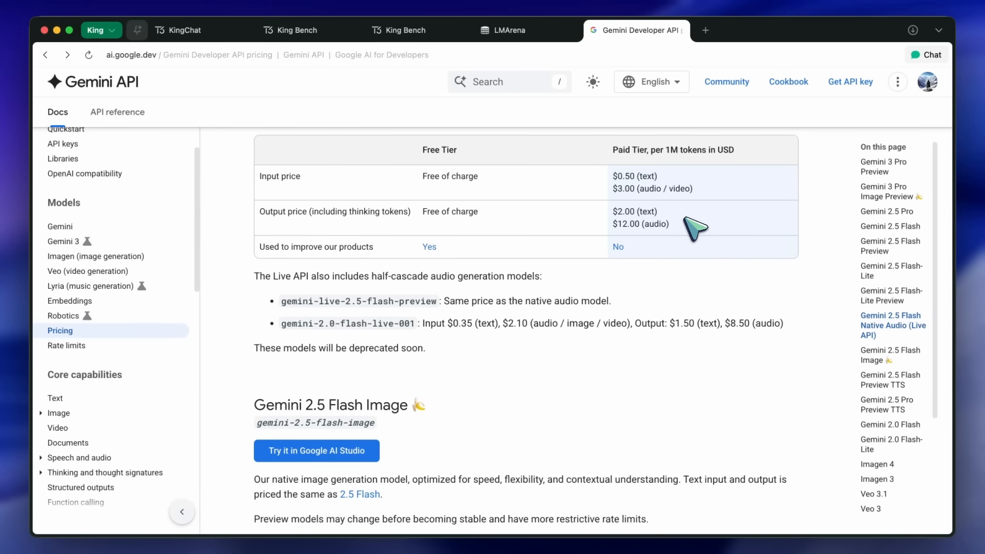
pyautogui.scroll(-3)
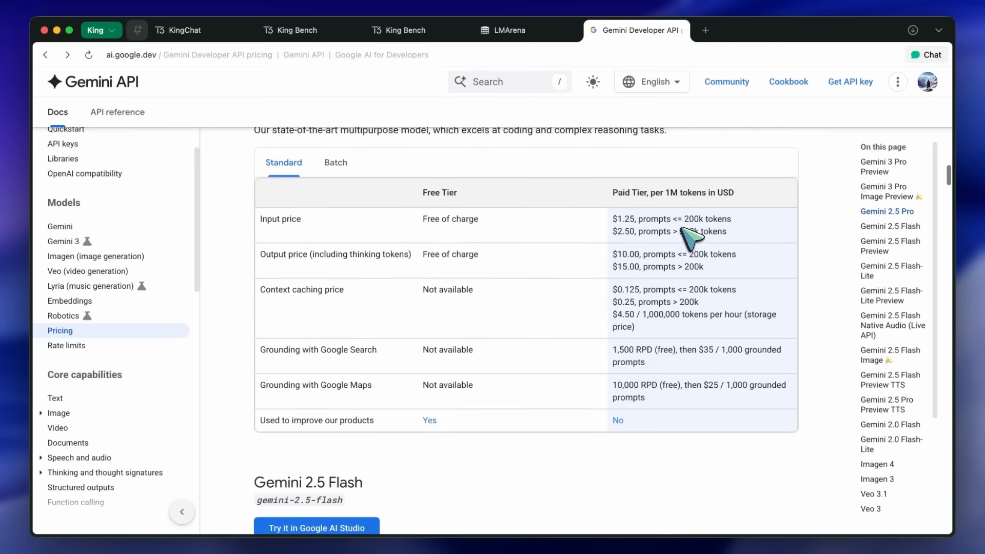
# Scroll from the Gemini 3 Pro Preview rates to Gemini 3 Pro Image Preview ($120 per 1M image output)
pyautogui.scroll(-3)
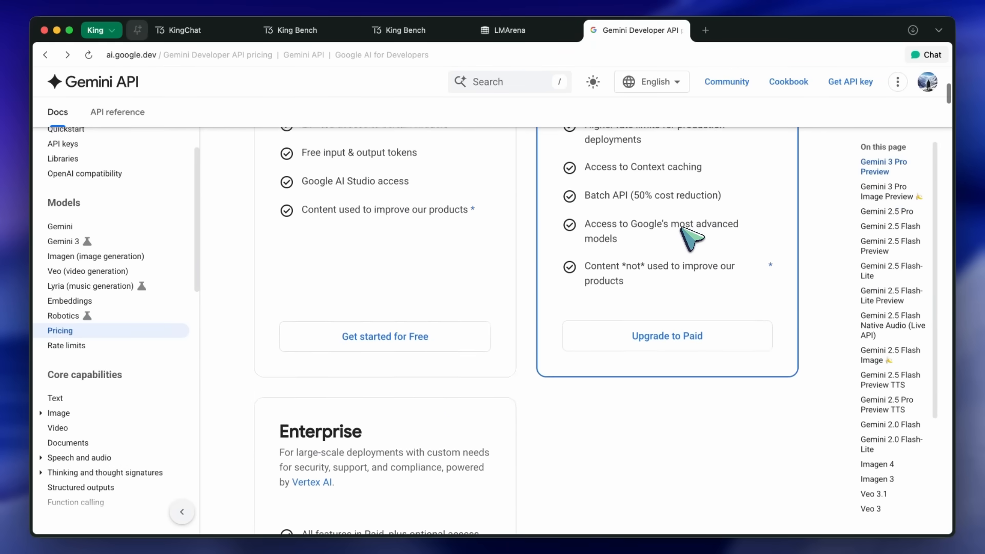
pyautogui.scroll(-3)
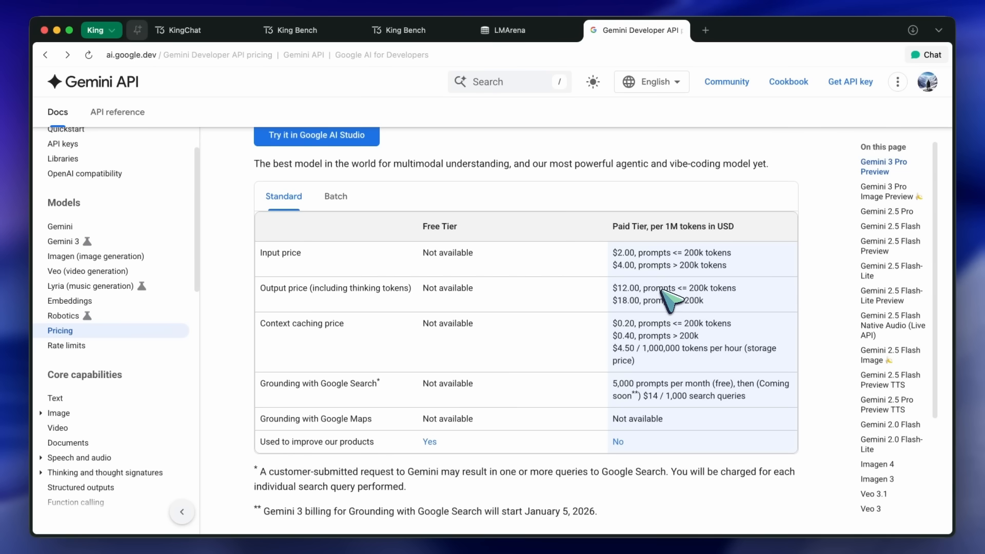
pyautogui.scroll(-3)
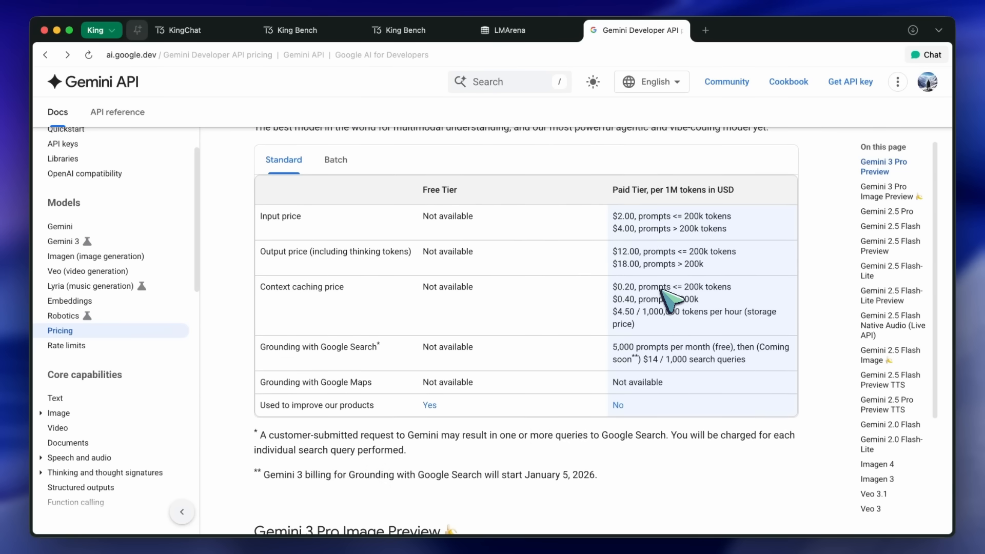
pyautogui.moveTo(675, 300)
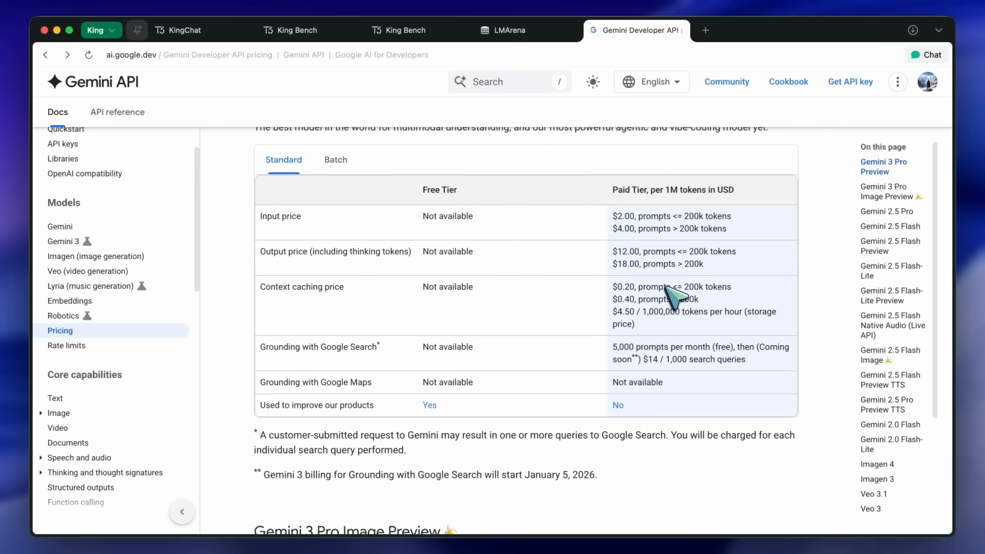
pyautogui.moveTo(690, 320)
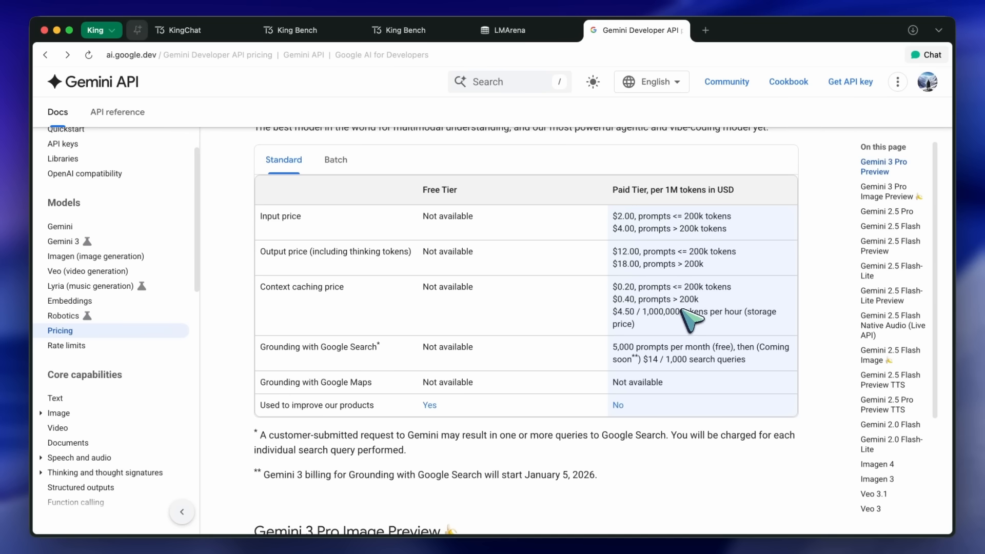
pyautogui.scroll(-3)
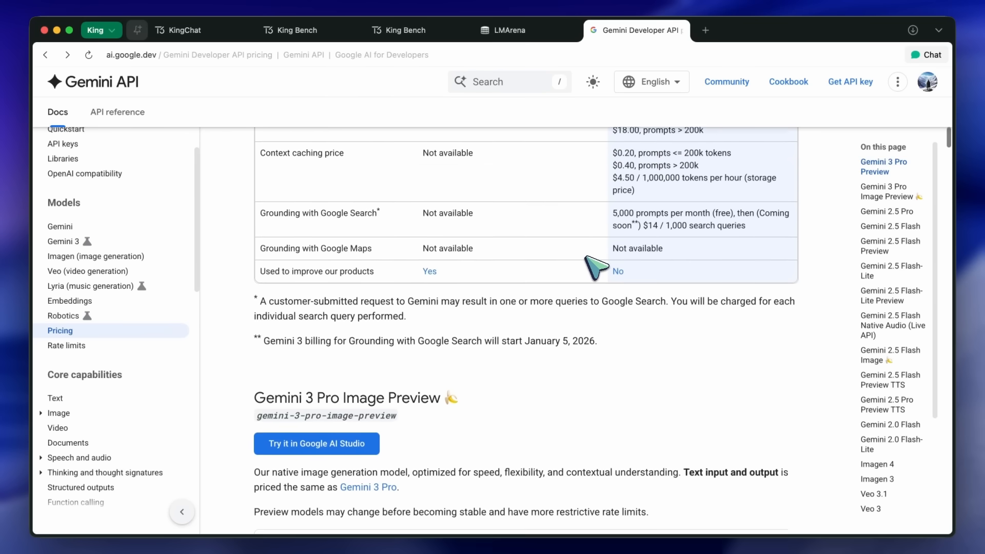
pyautogui.scroll(-3)
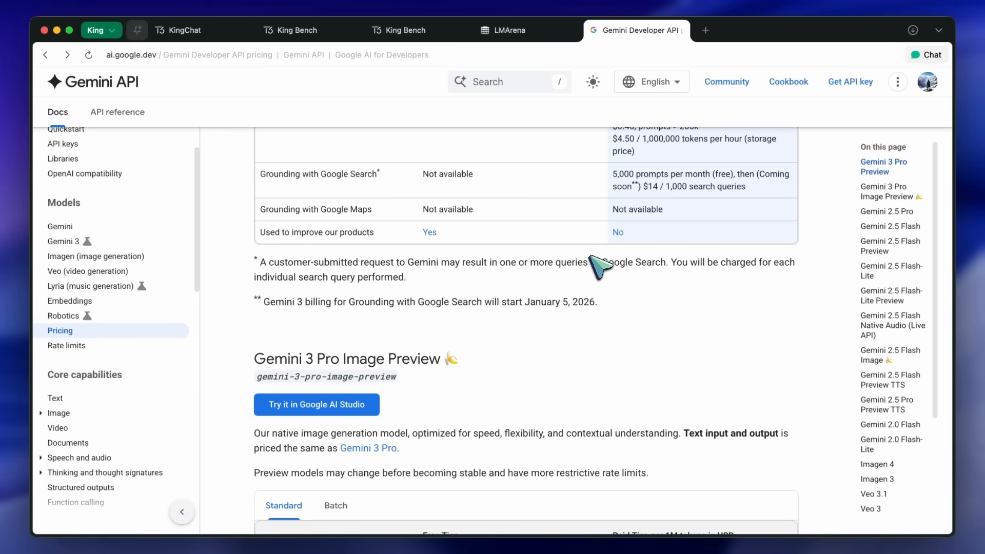
pyautogui.scroll(-3)
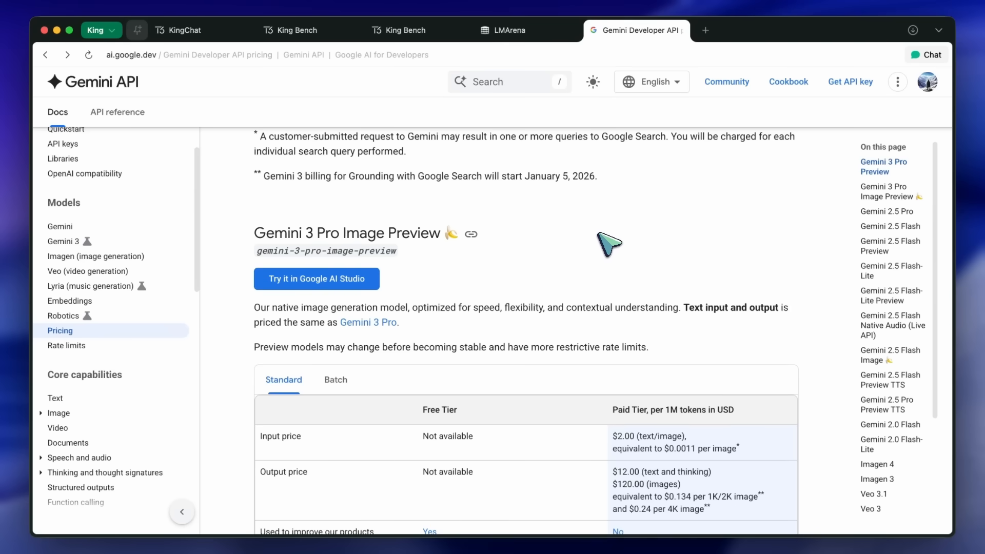
pyautogui.scroll(-3)
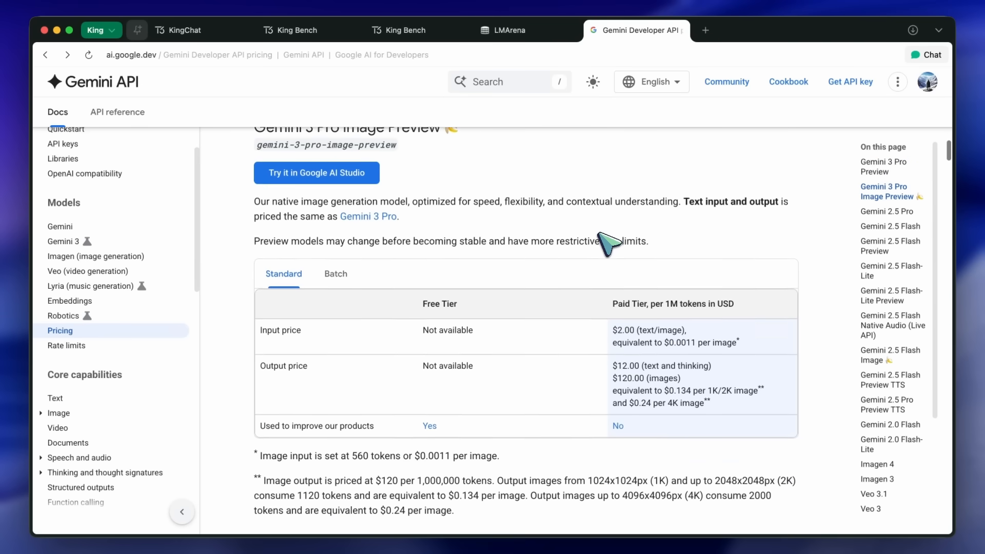
# Jump to the Gemini 2.5 Pro and Flash sections, then scroll on to Native Audio (Live API) pricing
pyautogui.click(888, 212)
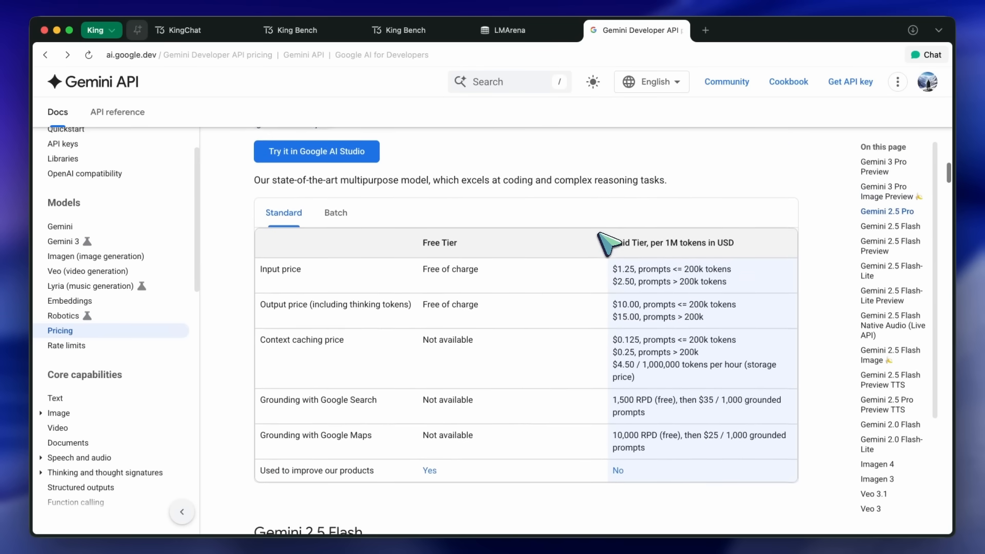
pyautogui.click(890, 226)
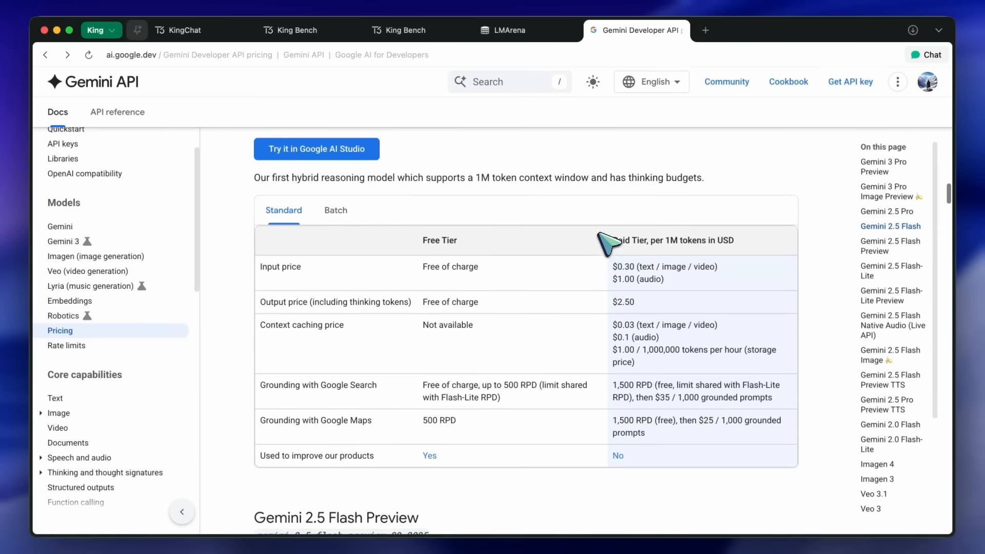
pyautogui.scroll(-3)
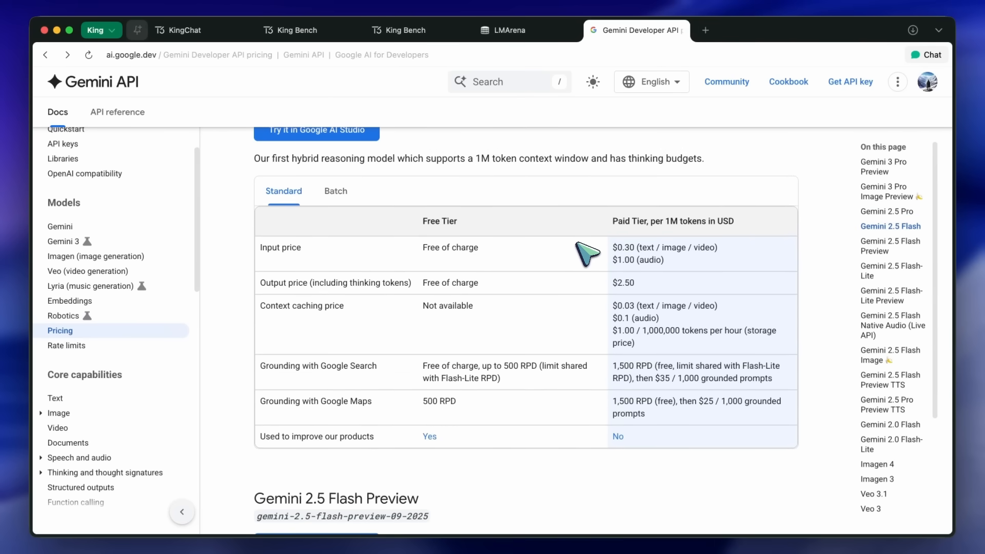
pyautogui.moveTo(582, 252)
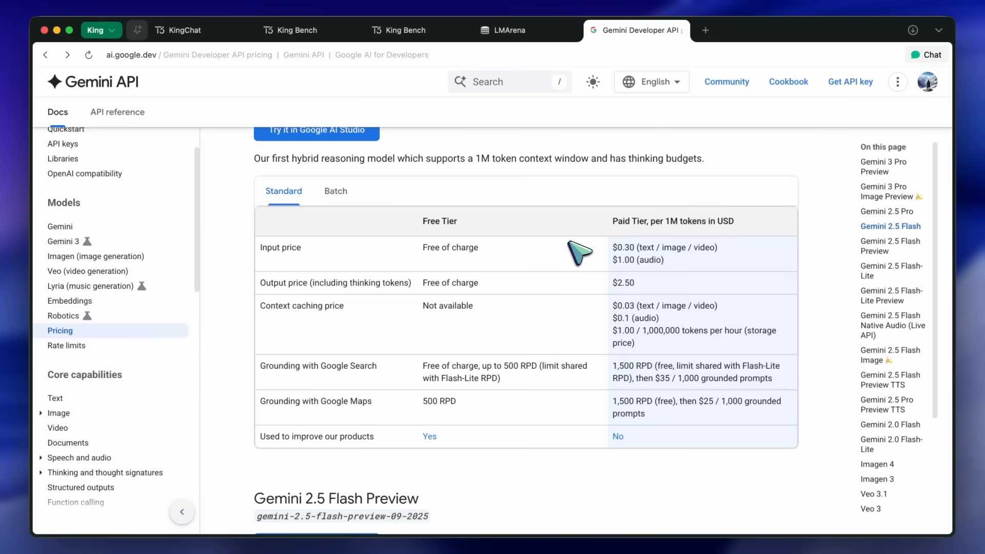
pyautogui.scroll(-3)
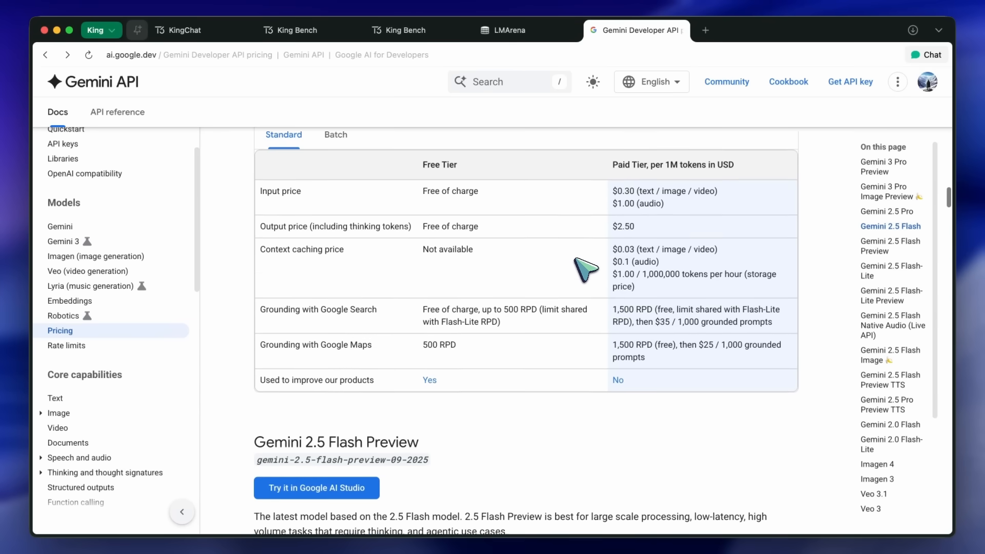
pyautogui.scroll(-3)
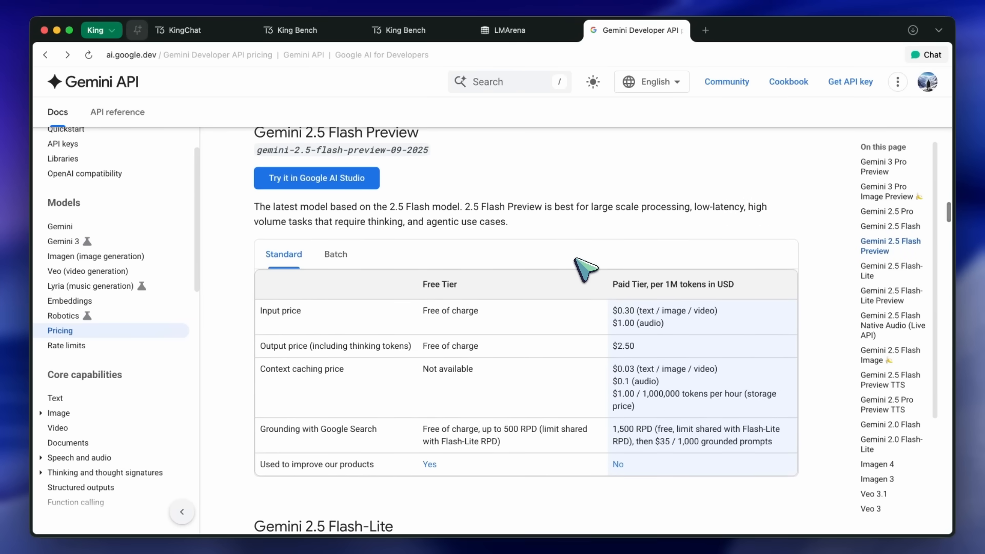
pyautogui.scroll(-3)
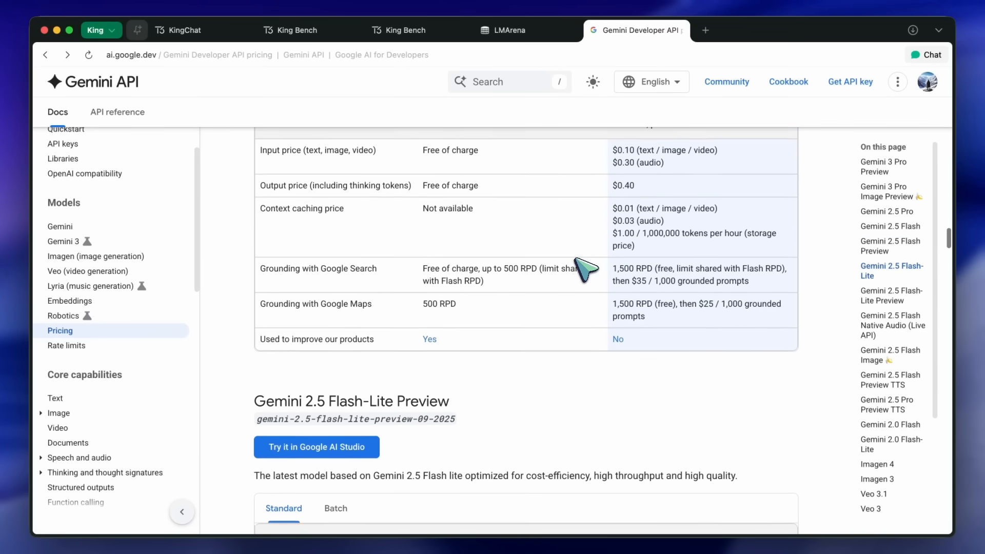
pyautogui.scroll(-3)
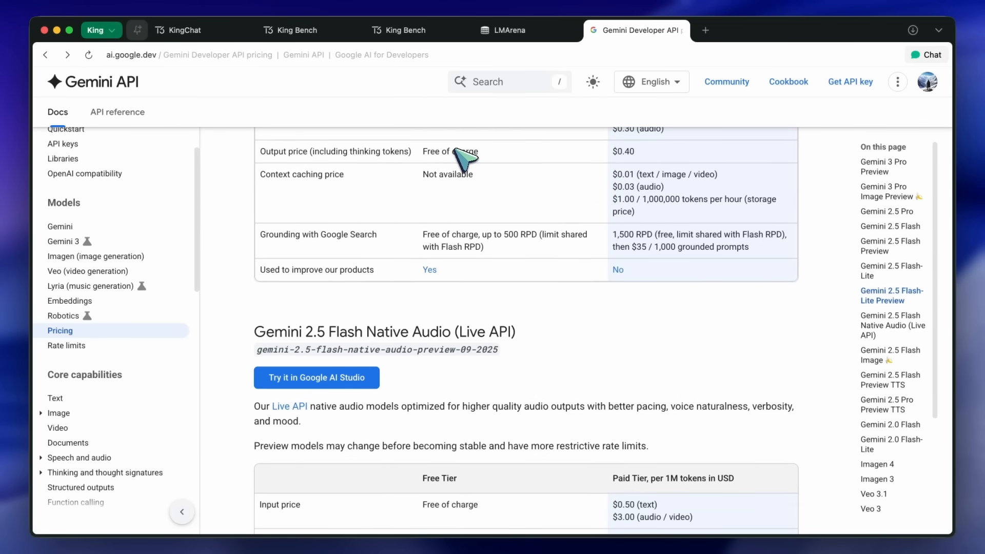
pyautogui.moveTo(514, 220)
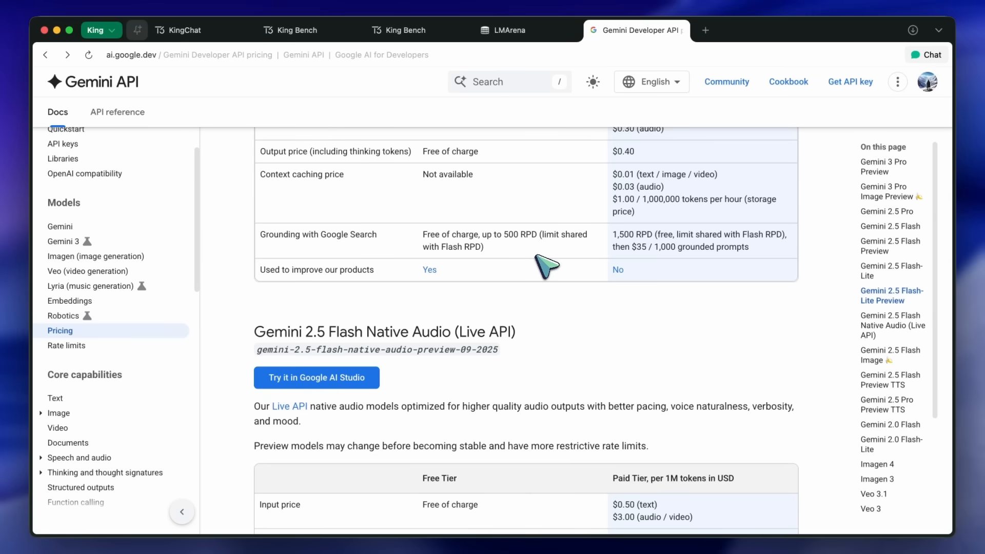
# Scroll past the TTS, 2.0 Flash and Flash-Lite tables to Imagen 4 pricing ($0.02–$0.06 per image)
pyautogui.scroll(-3)
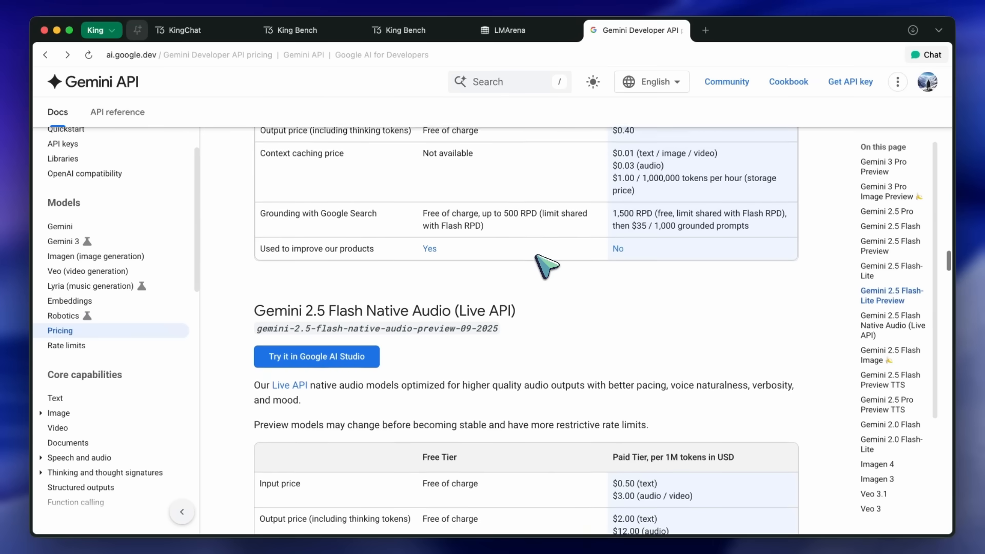
pyautogui.scroll(-3)
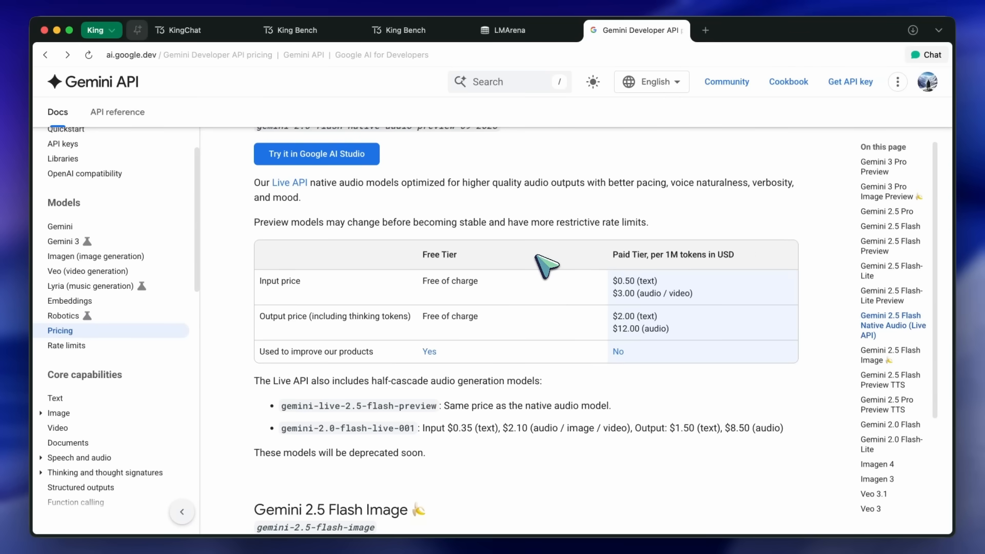
pyautogui.scroll(-3)
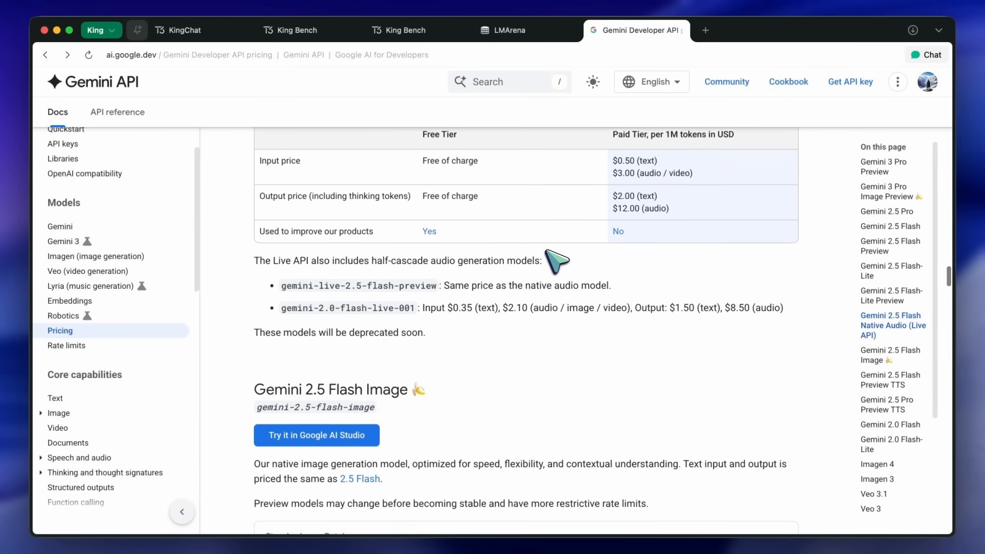
pyautogui.scroll(-3)
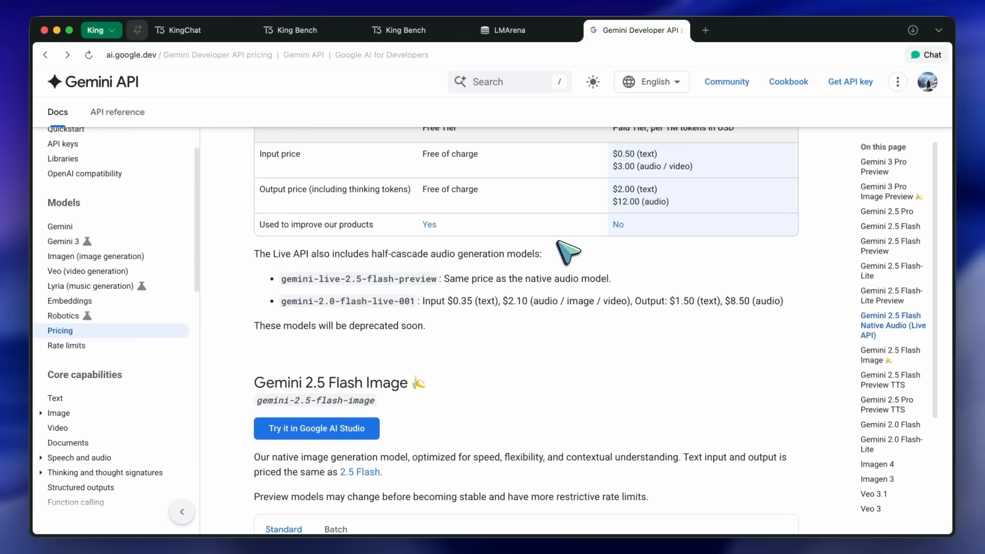
pyautogui.scroll(-3)
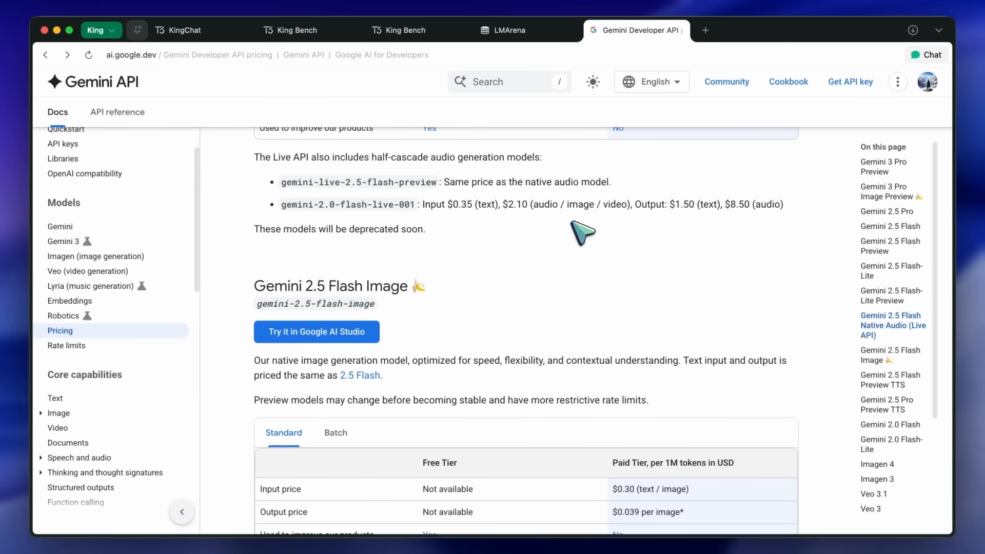
pyautogui.moveTo(587, 233)
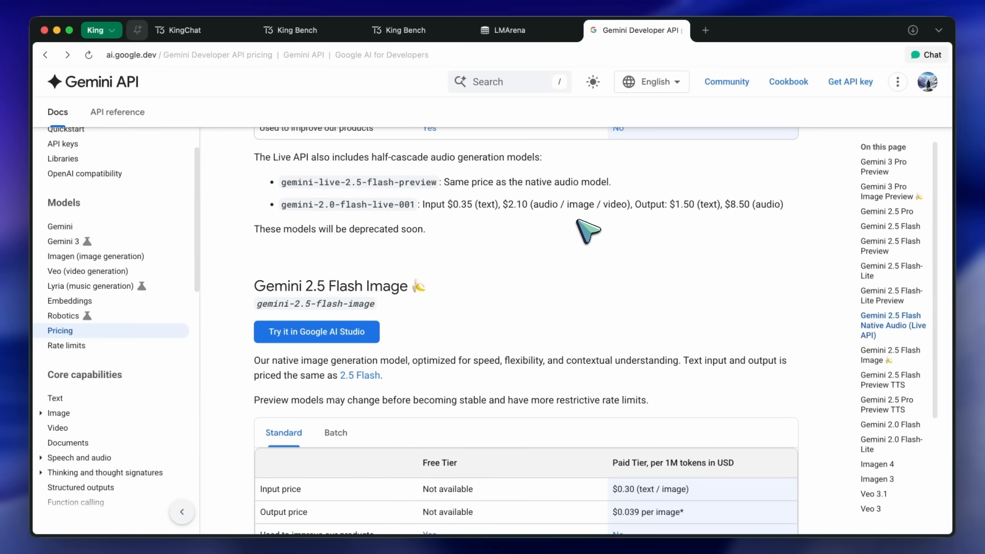
pyautogui.scroll(-3)
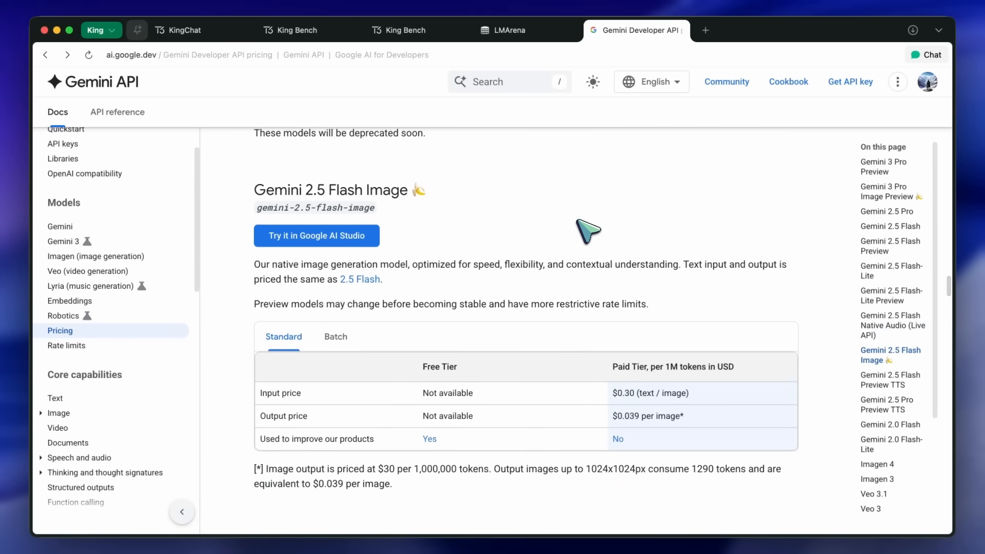
pyautogui.scroll(-3)
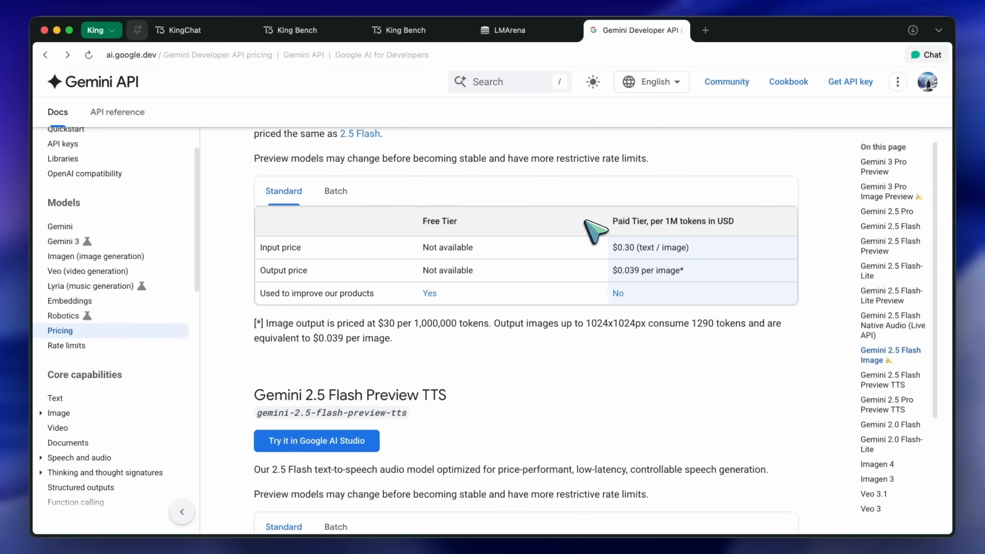
pyautogui.scroll(-3)
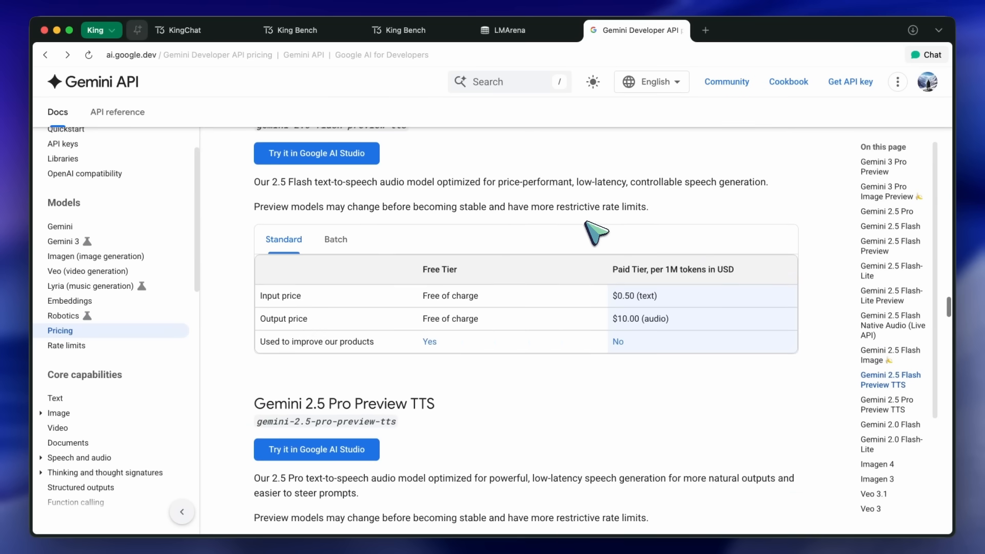
pyautogui.scroll(-3)
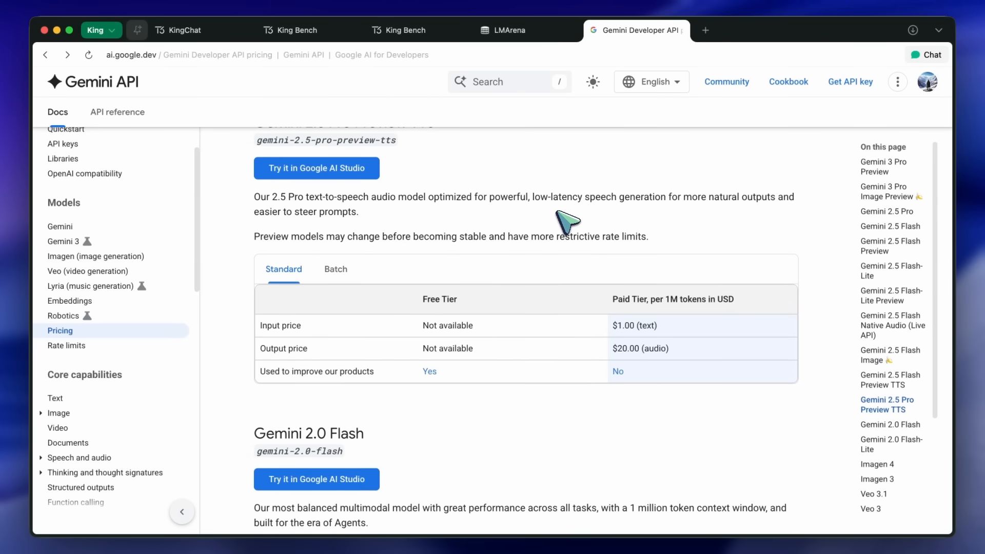
pyautogui.scroll(-3)
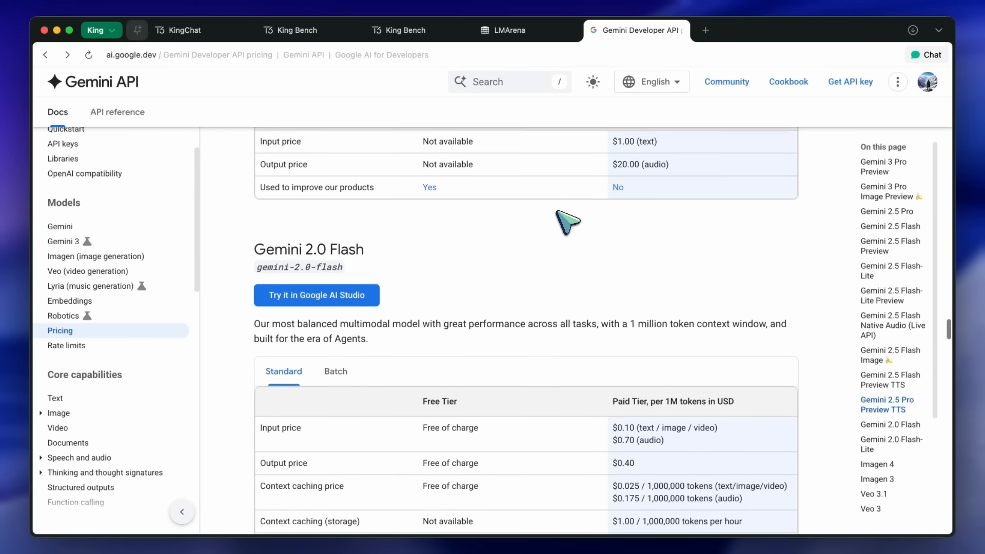
pyautogui.scroll(-3)
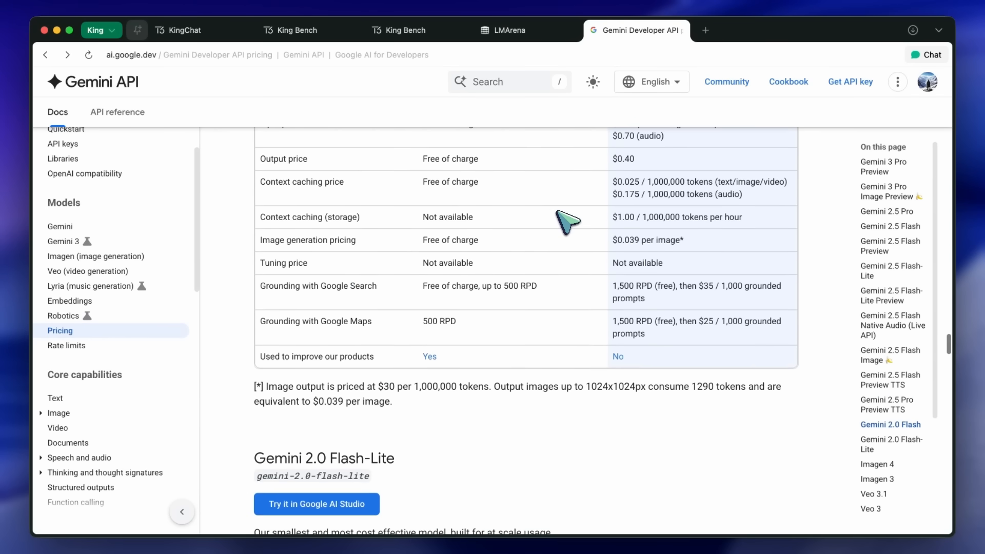
pyautogui.scroll(-3)
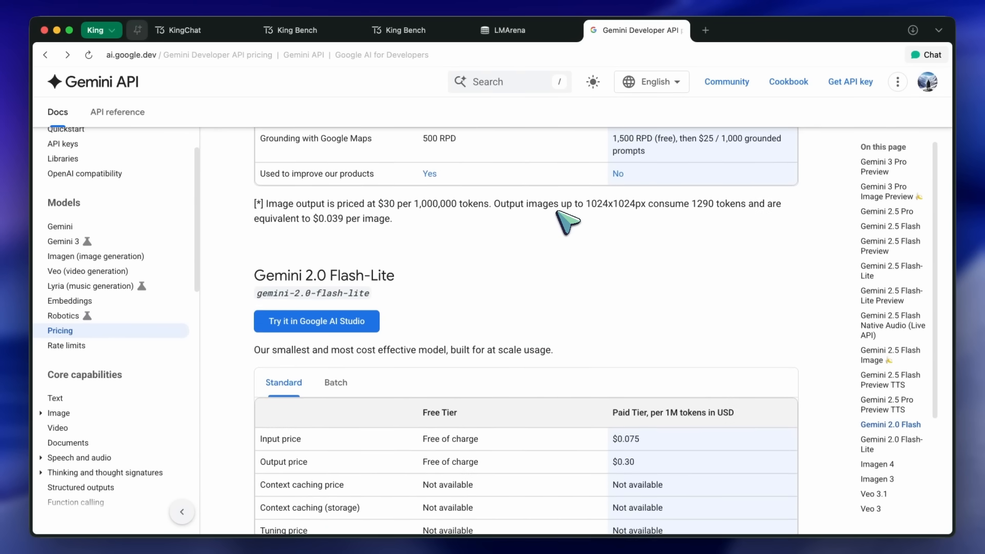
pyautogui.scroll(-3)
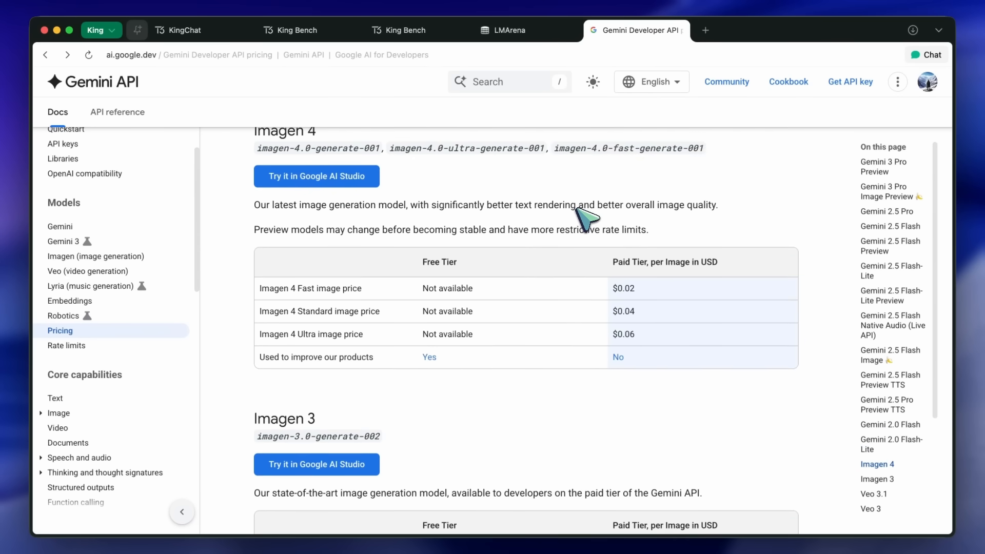
pyautogui.scroll(-3)
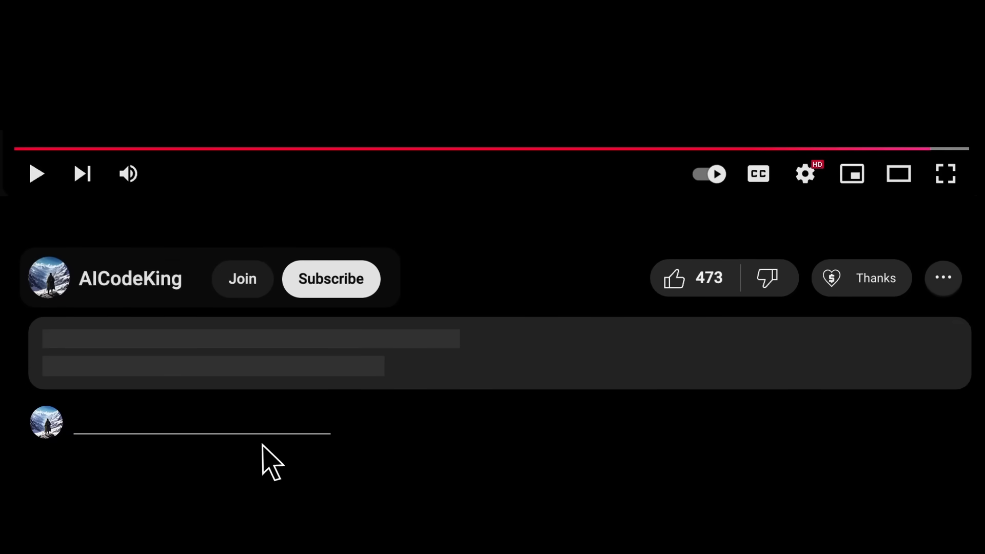
# Subscribe to AICodeKing, preview Super Thanks, and open the Bronze-to-Diamond King membership tiers
pyautogui.click(330, 278)
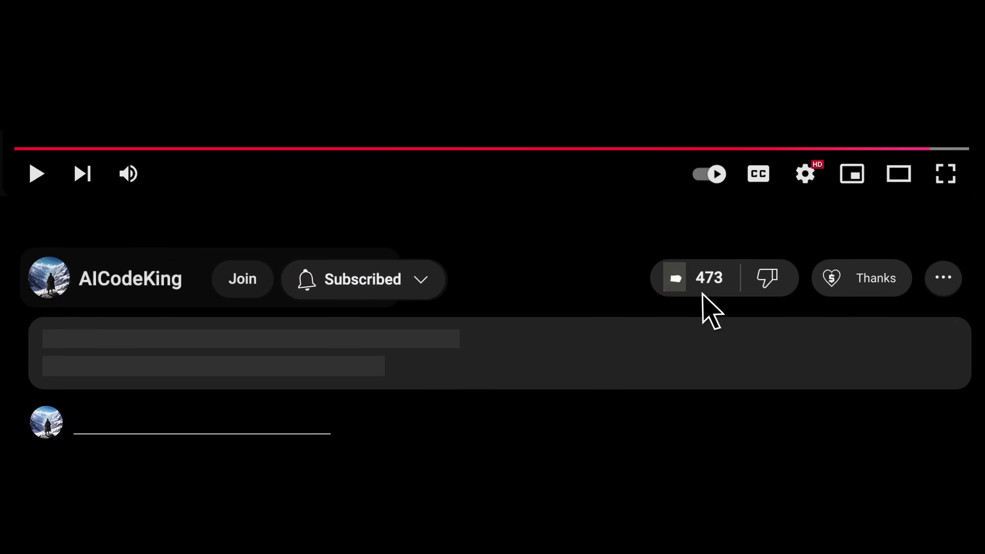
pyautogui.click(862, 278)
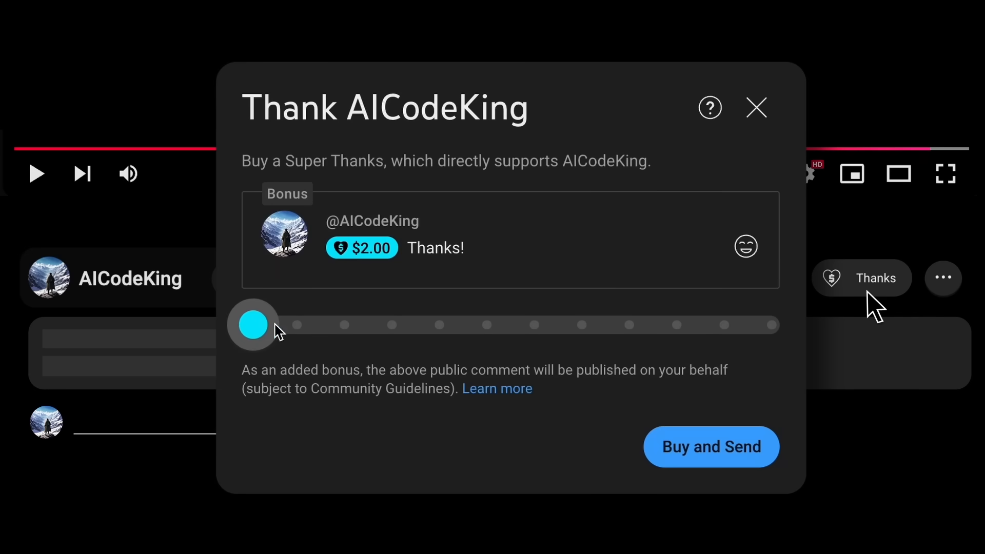
pyautogui.click(242, 278)
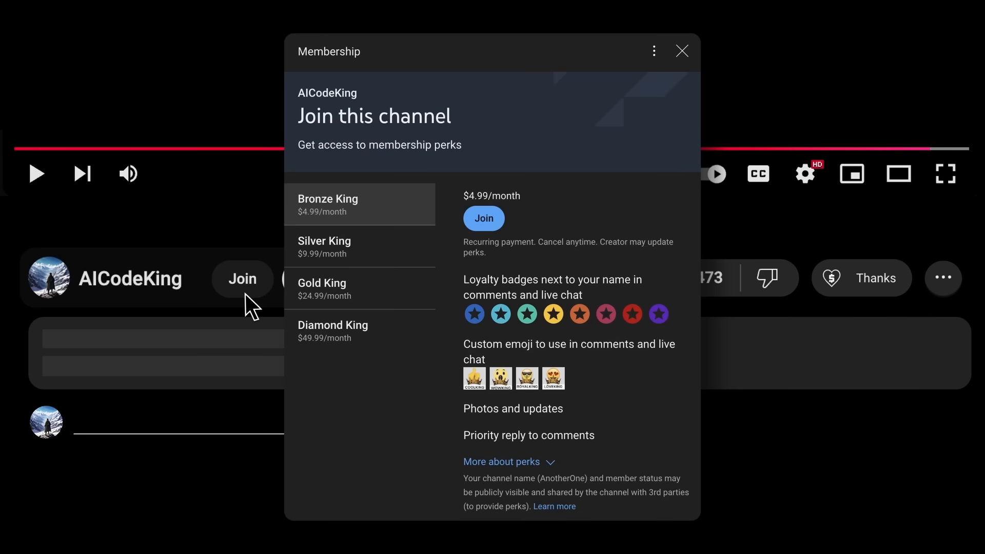